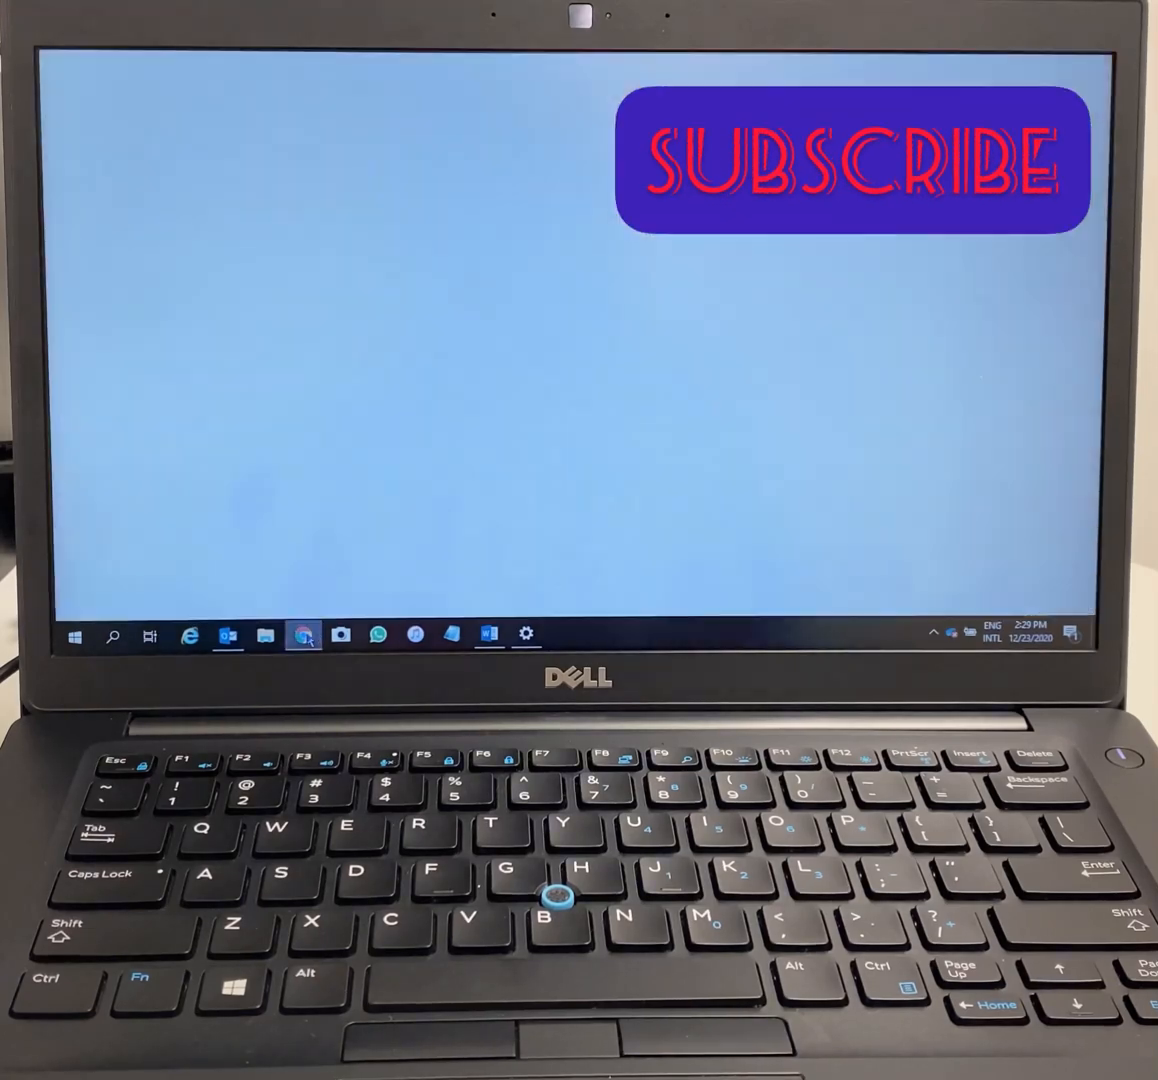
Launch Google Chrome from the taskbar onto a new Google start page tab.
left_click(302, 636)
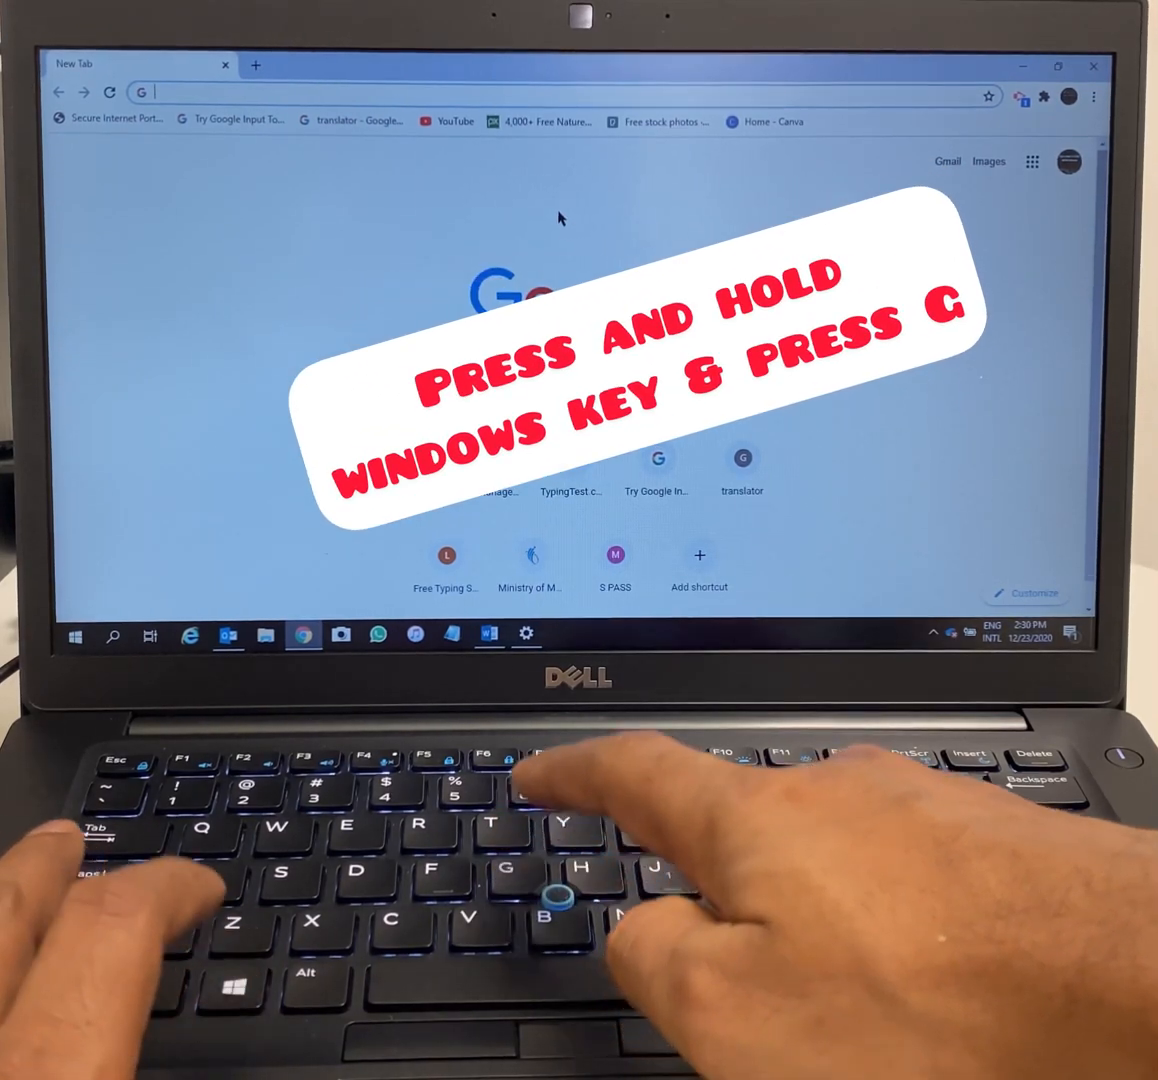
Open the Xbox Game Bar capture overlay with Win+G over the Google start page.
key("Win+g")
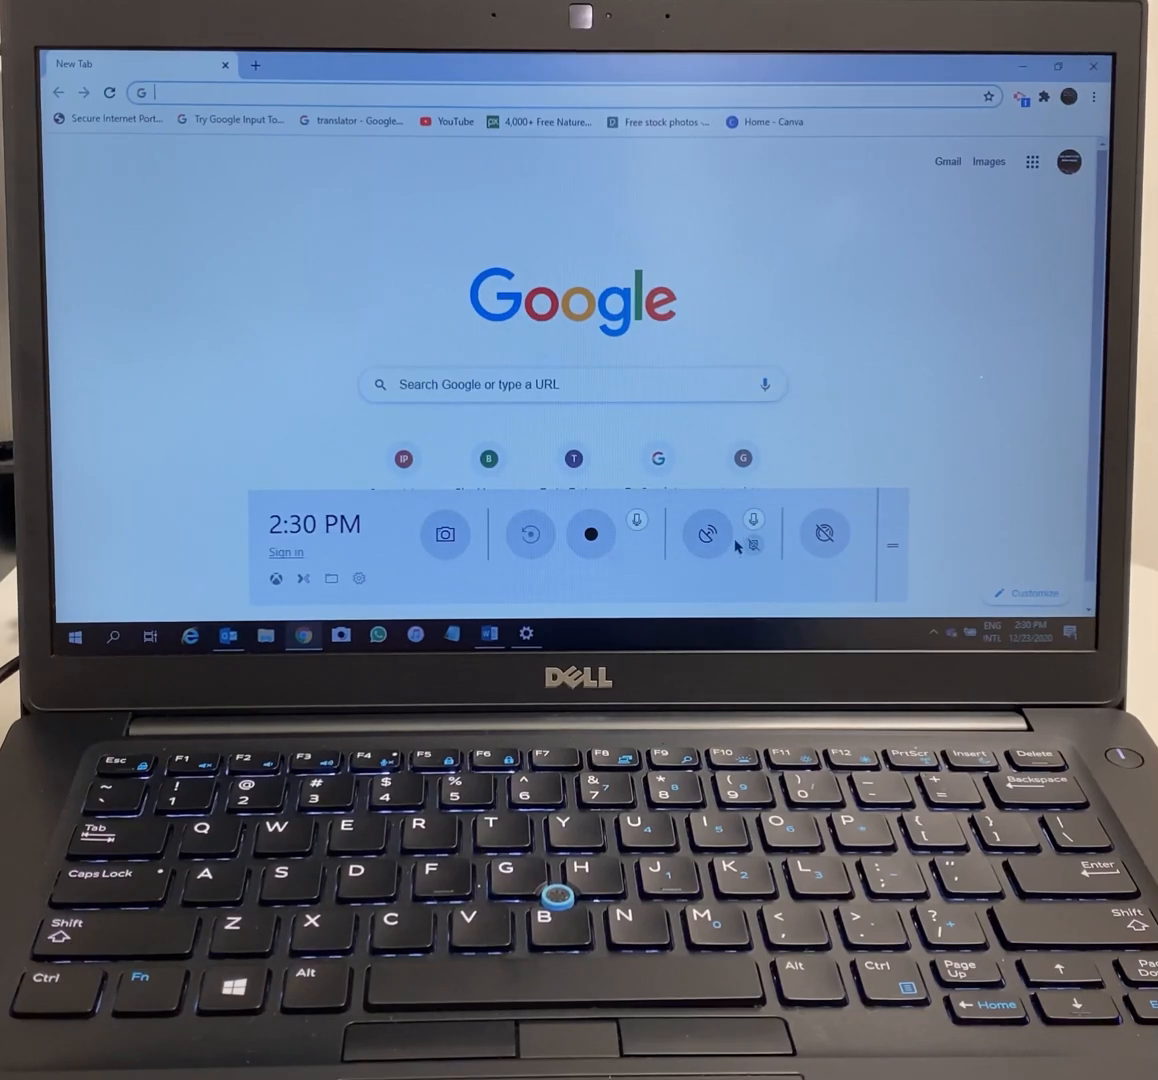
mouse_move(826, 499)
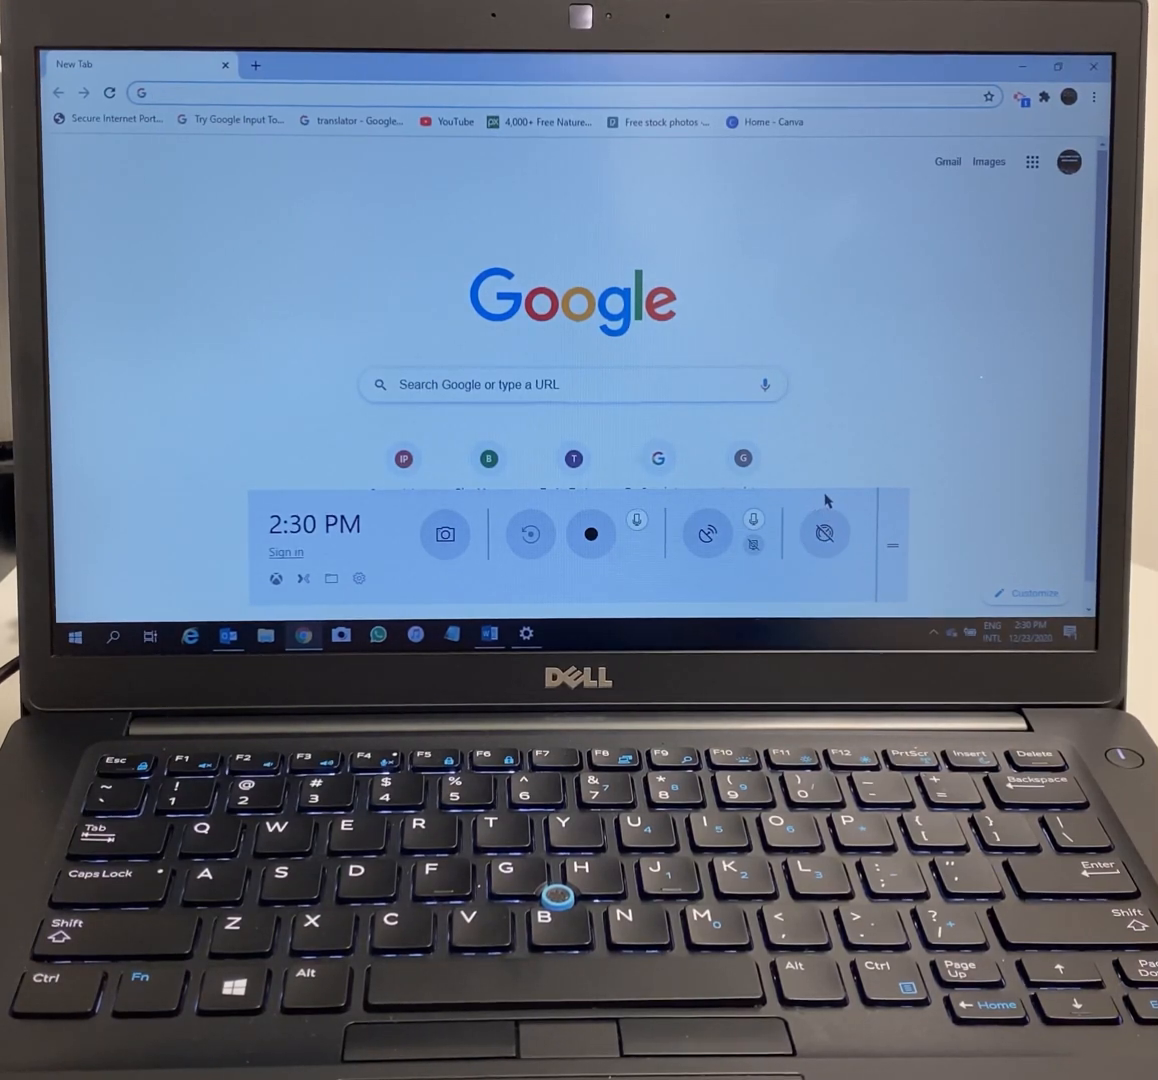
mouse_move(754, 547)
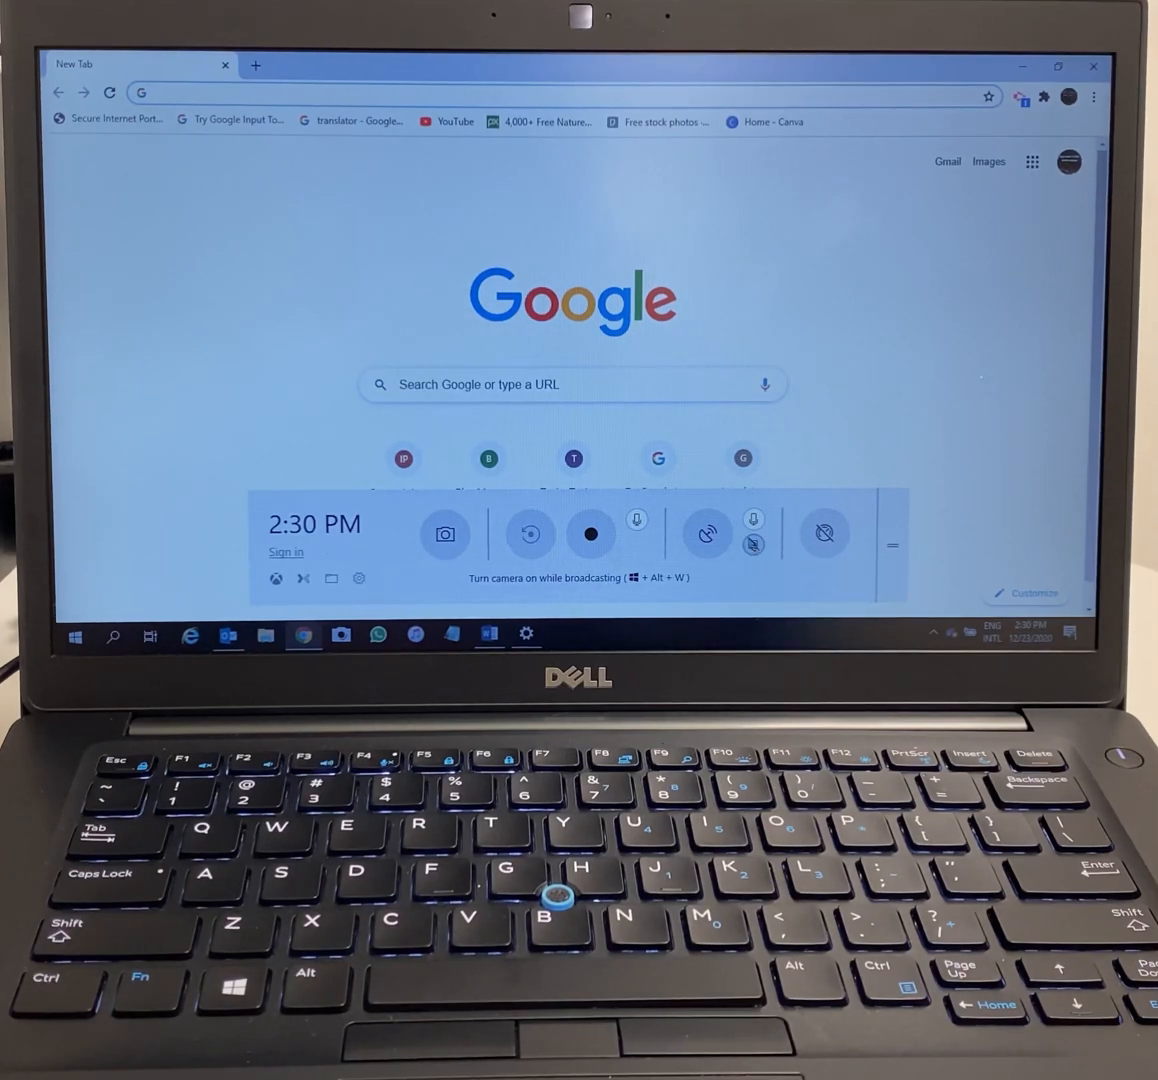
mouse_move(753, 519)
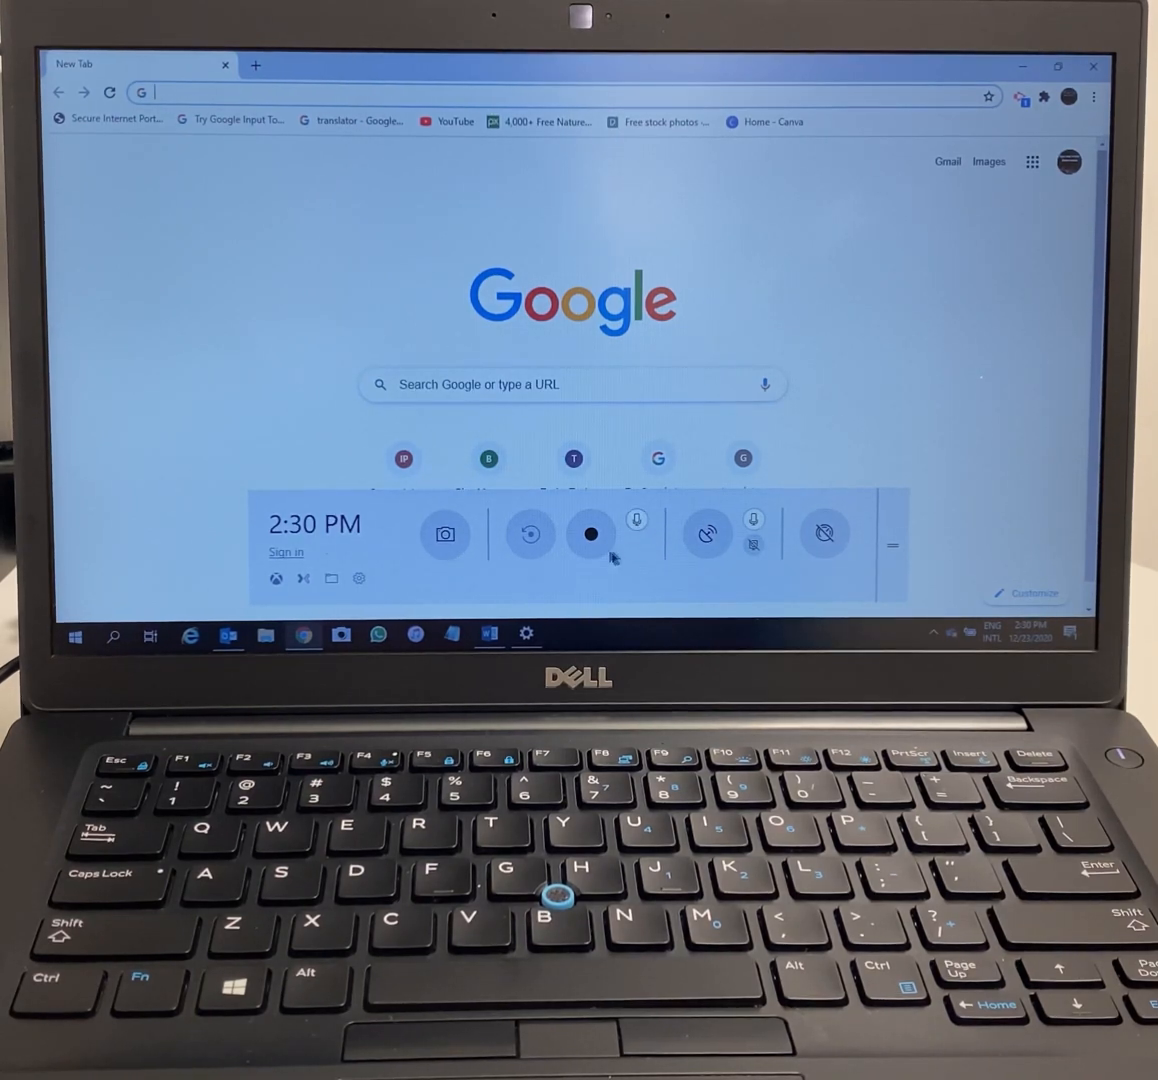
mouse_move(528, 533)
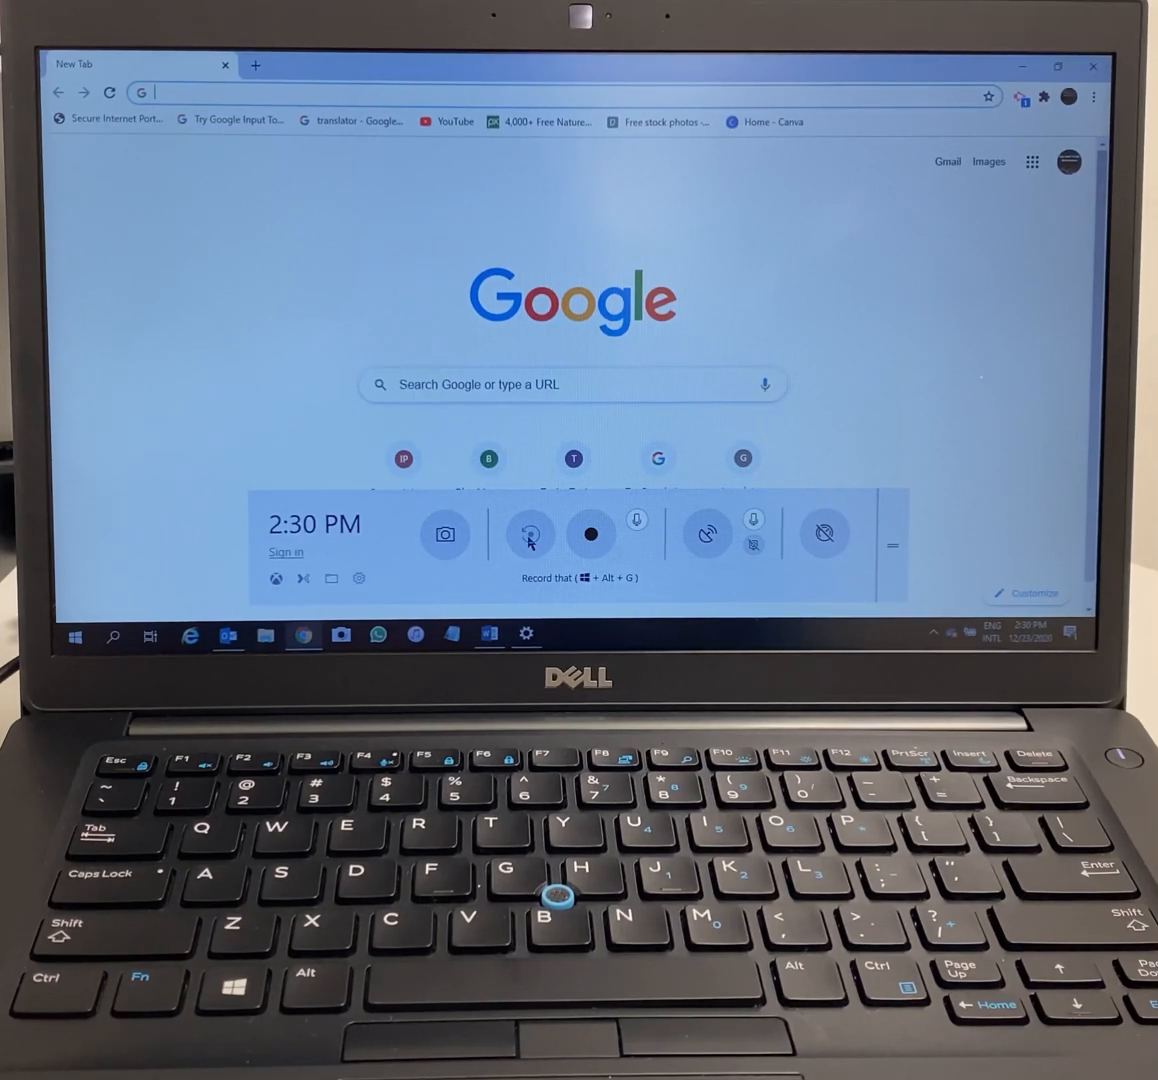
mouse_move(392, 533)
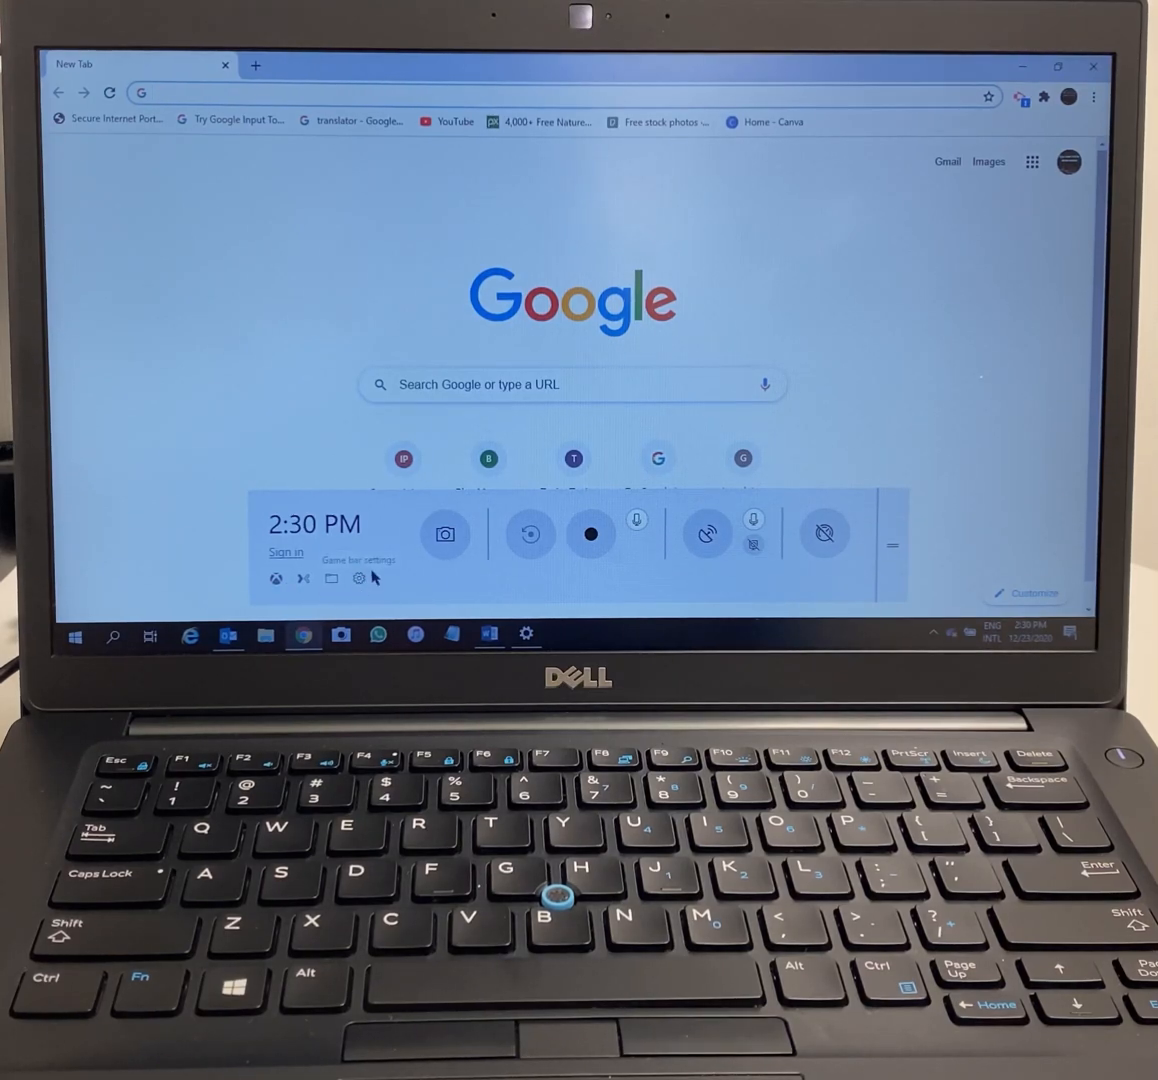
Open Game Bar settings and scroll down to the Recording audio options.
left_click(359, 578)
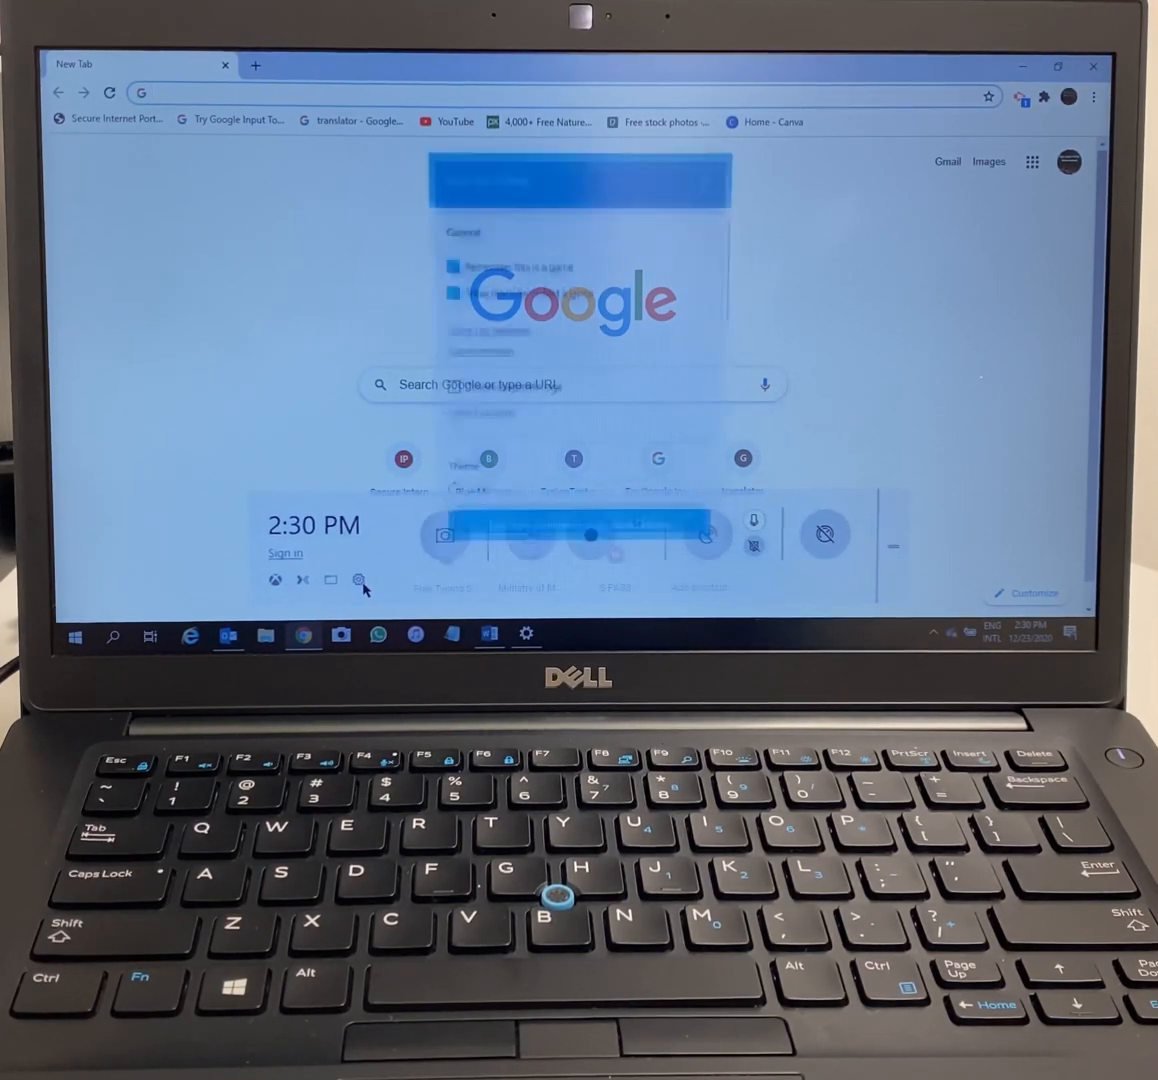
left_click(359, 581)
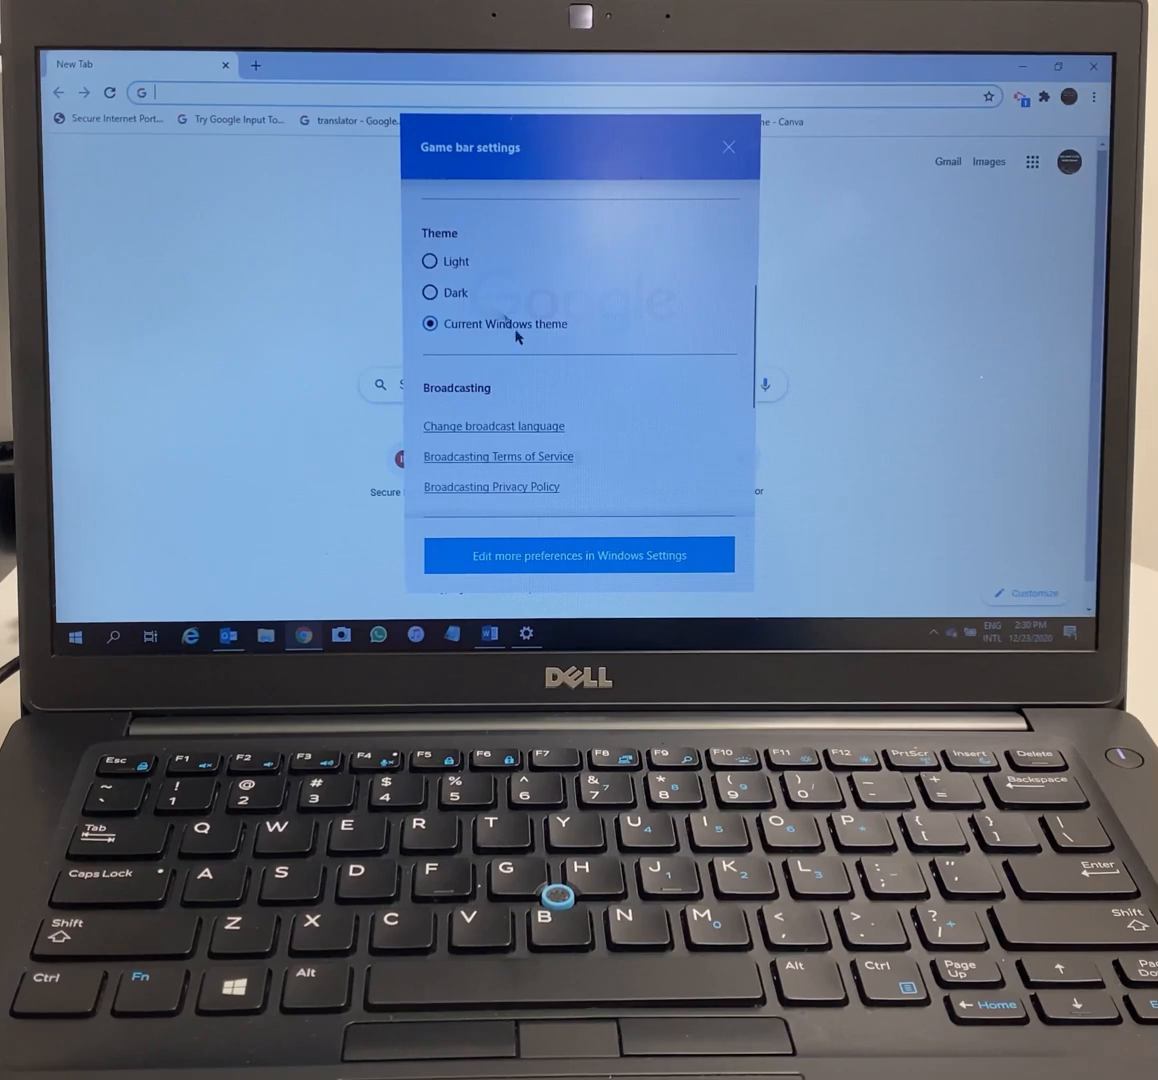
scroll("down", 3)
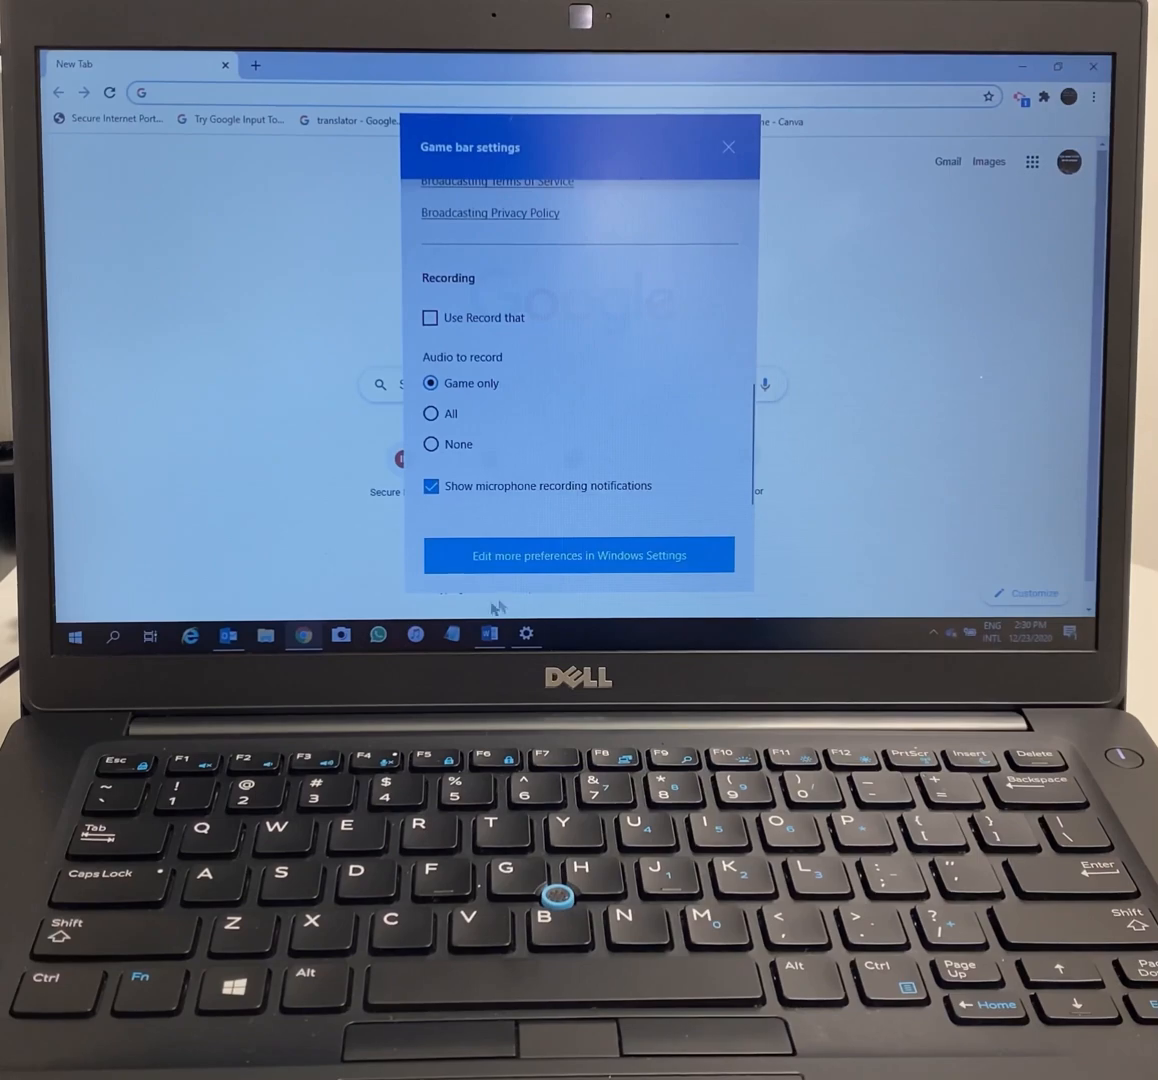
mouse_move(406, 383)
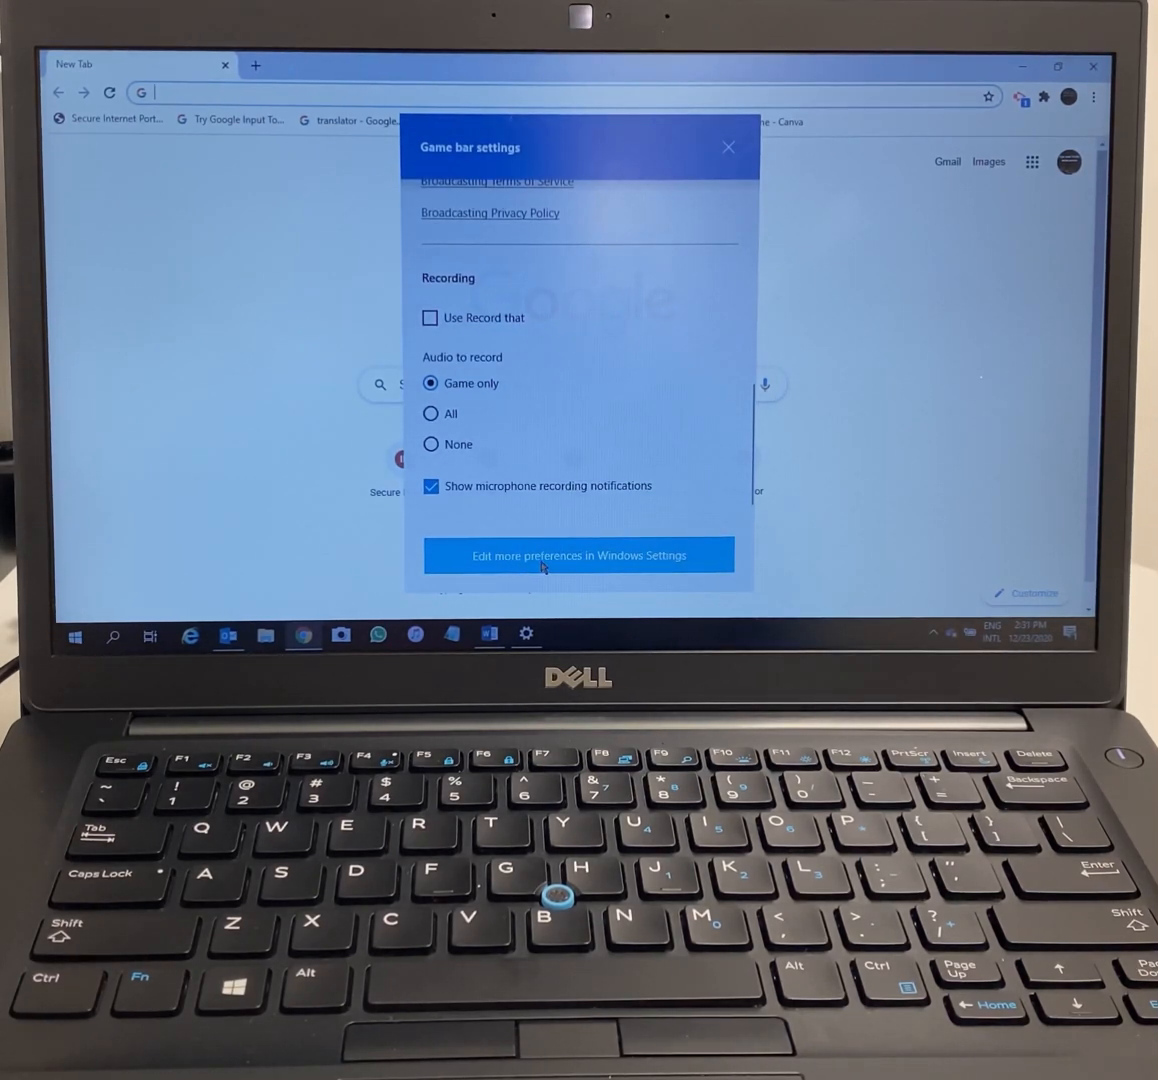
Open the Windows Settings Game bar page and browse its keyboard shortcuts.
left_click(578, 555)
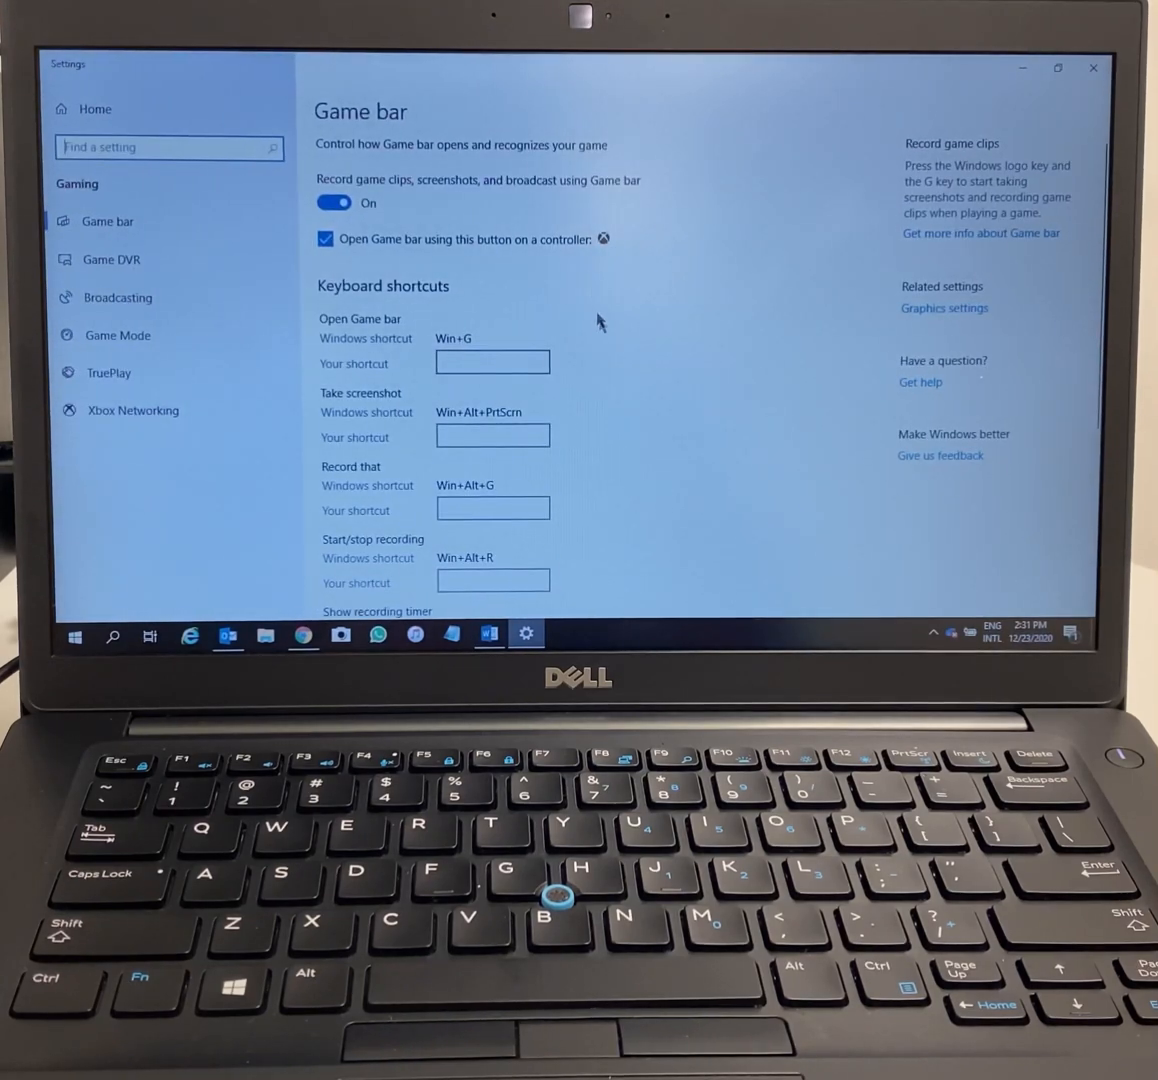
mouse_move(603, 261)
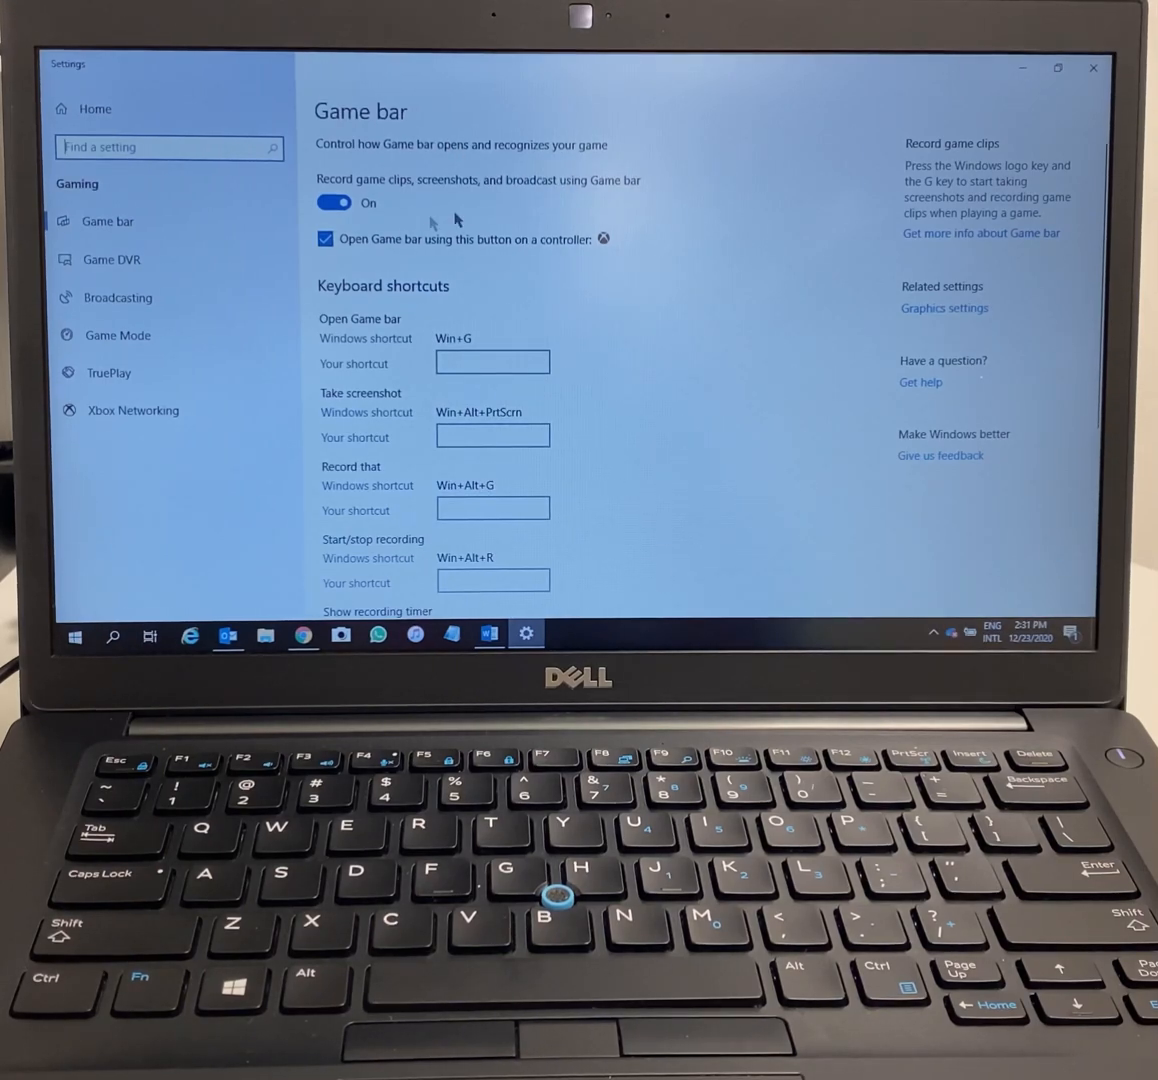
mouse_move(435, 315)
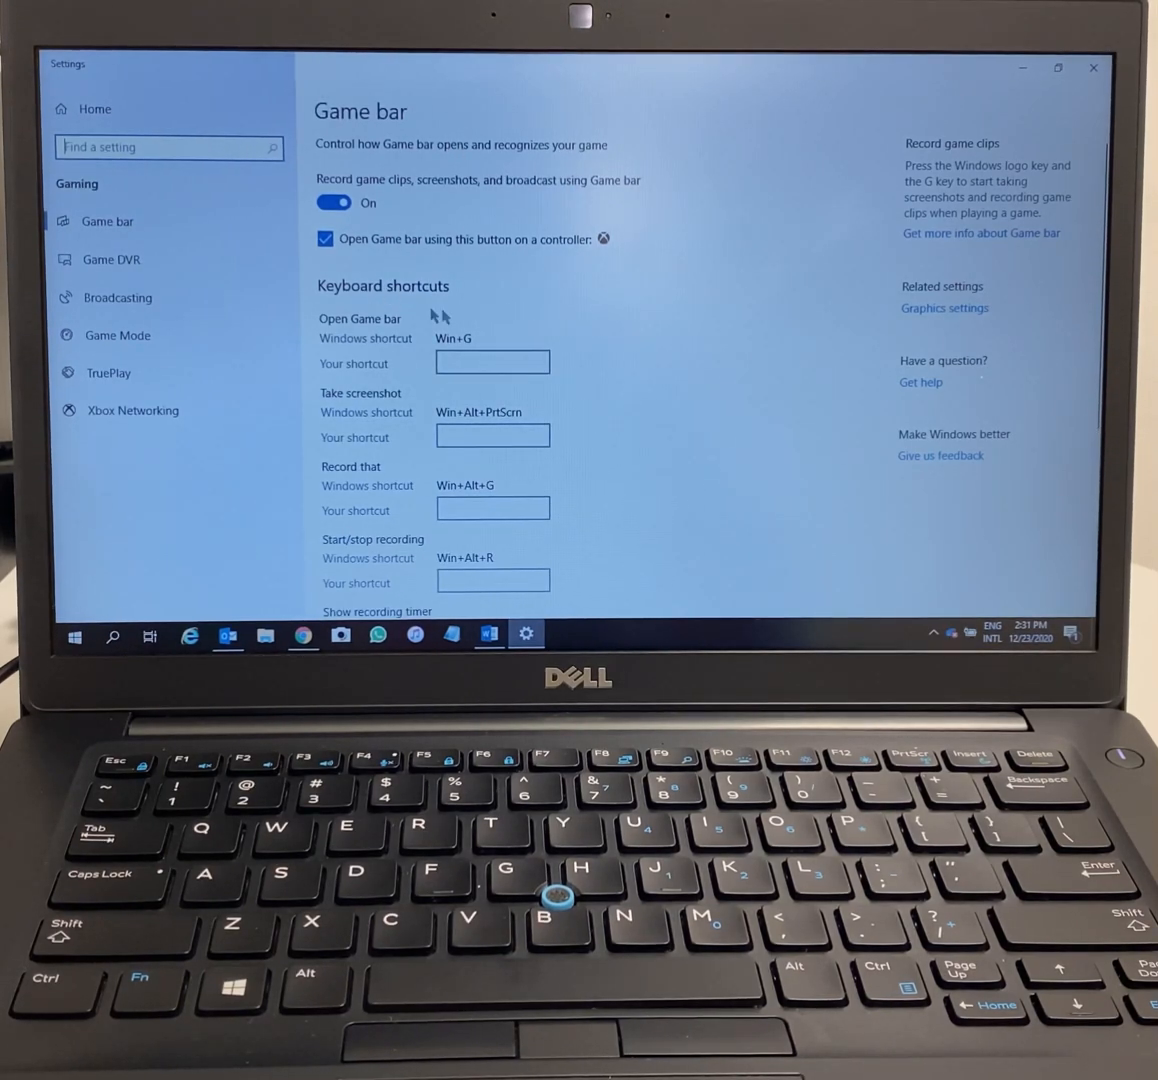
scroll("down", 3)
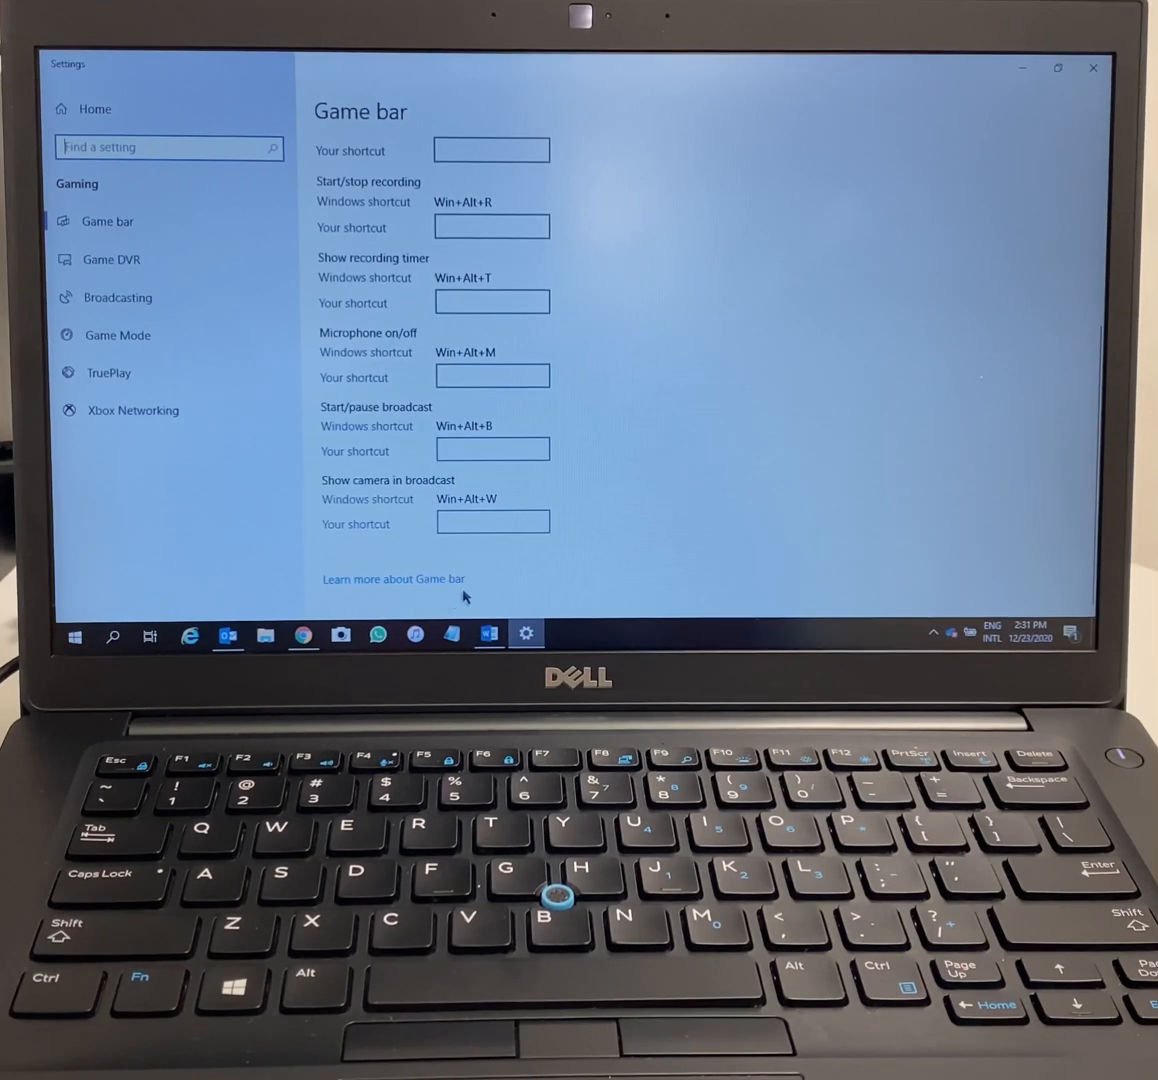
left_click(492, 449)
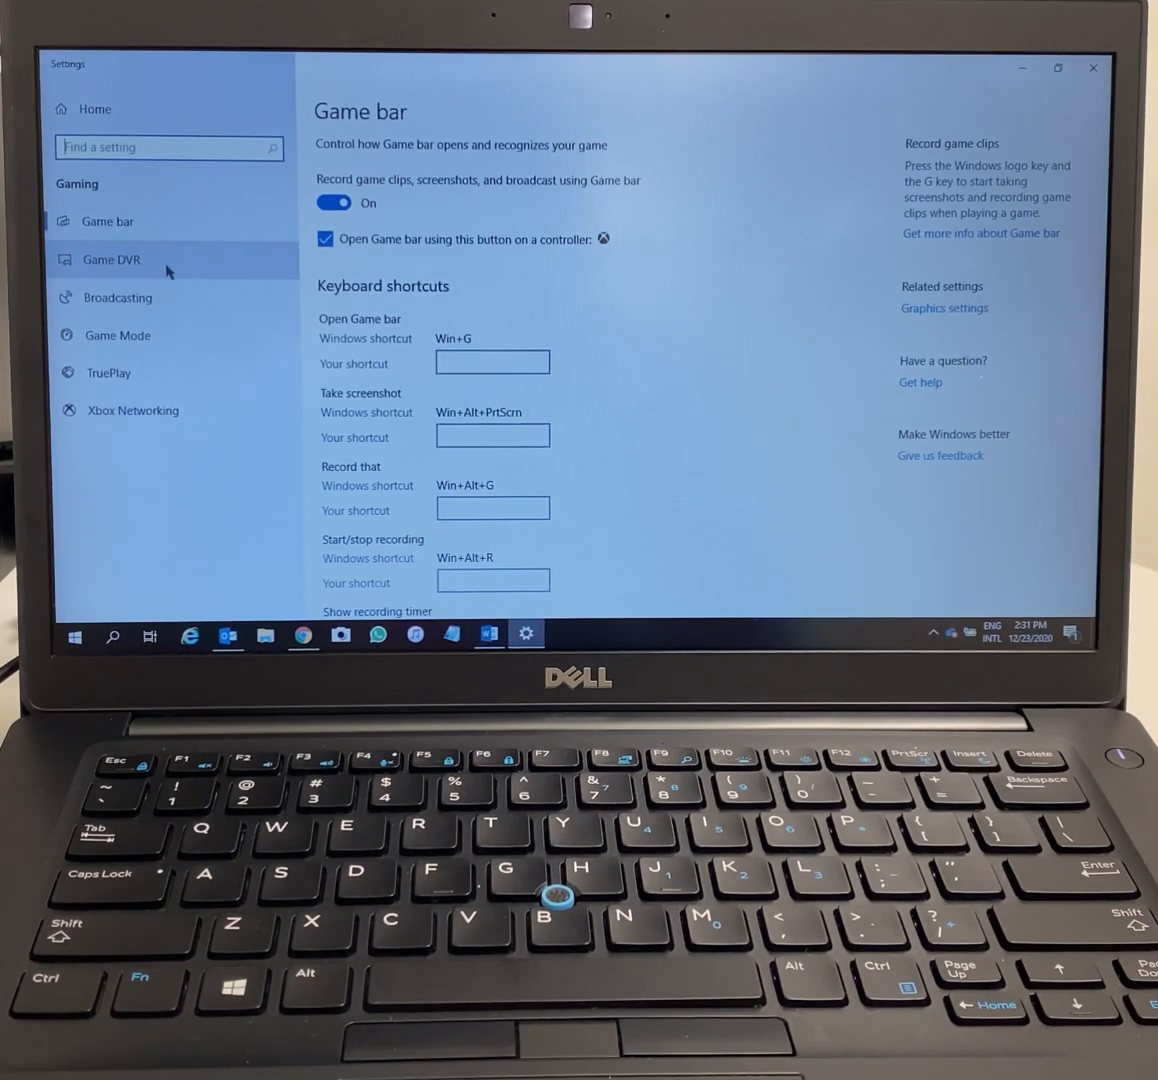
Open Game DVR settings and keep the maximum recording length at 2 hours.
left_click(111, 259)
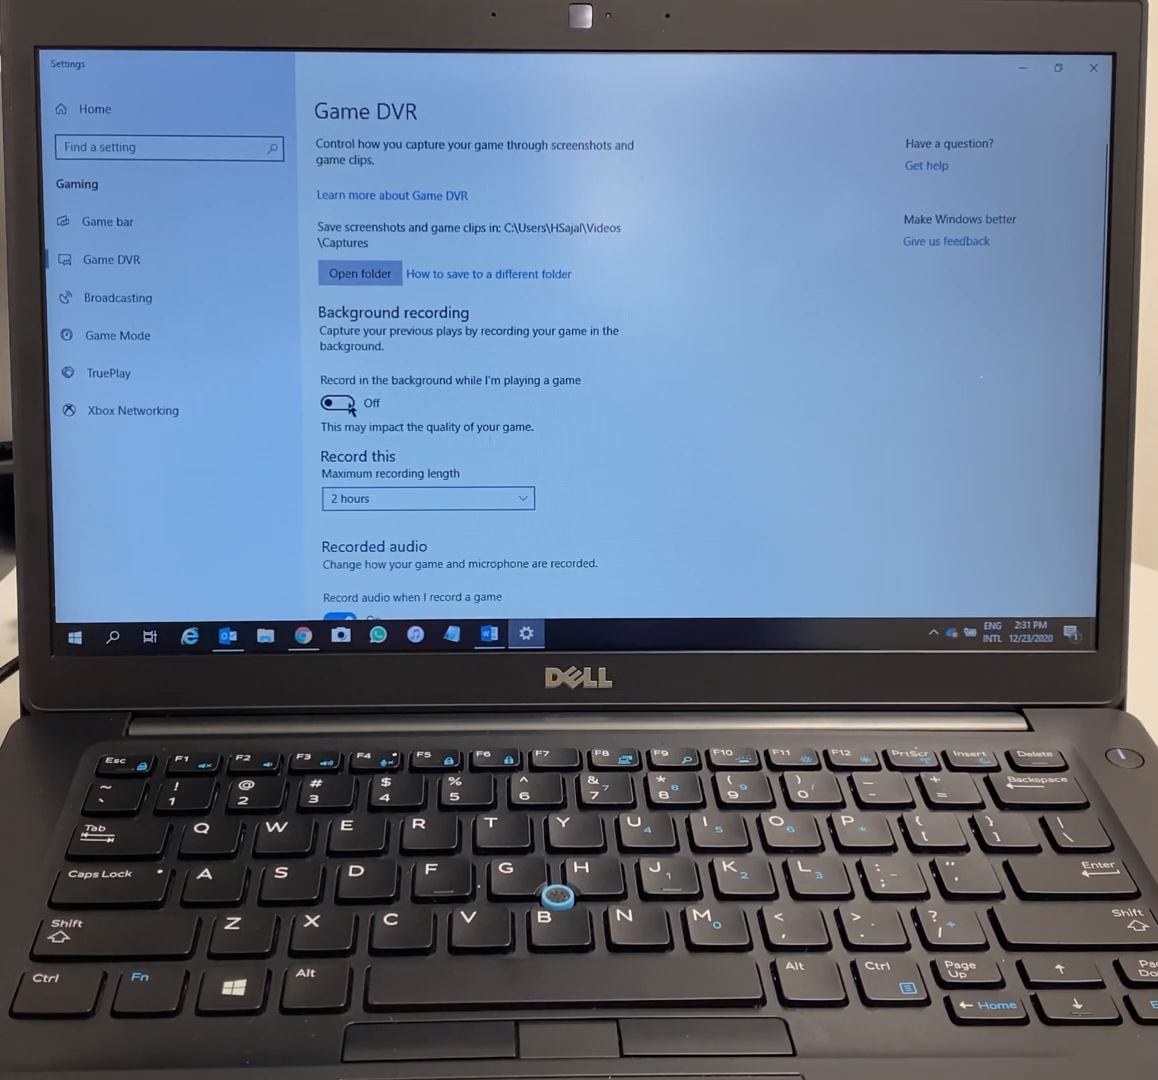
left_click(427, 498)
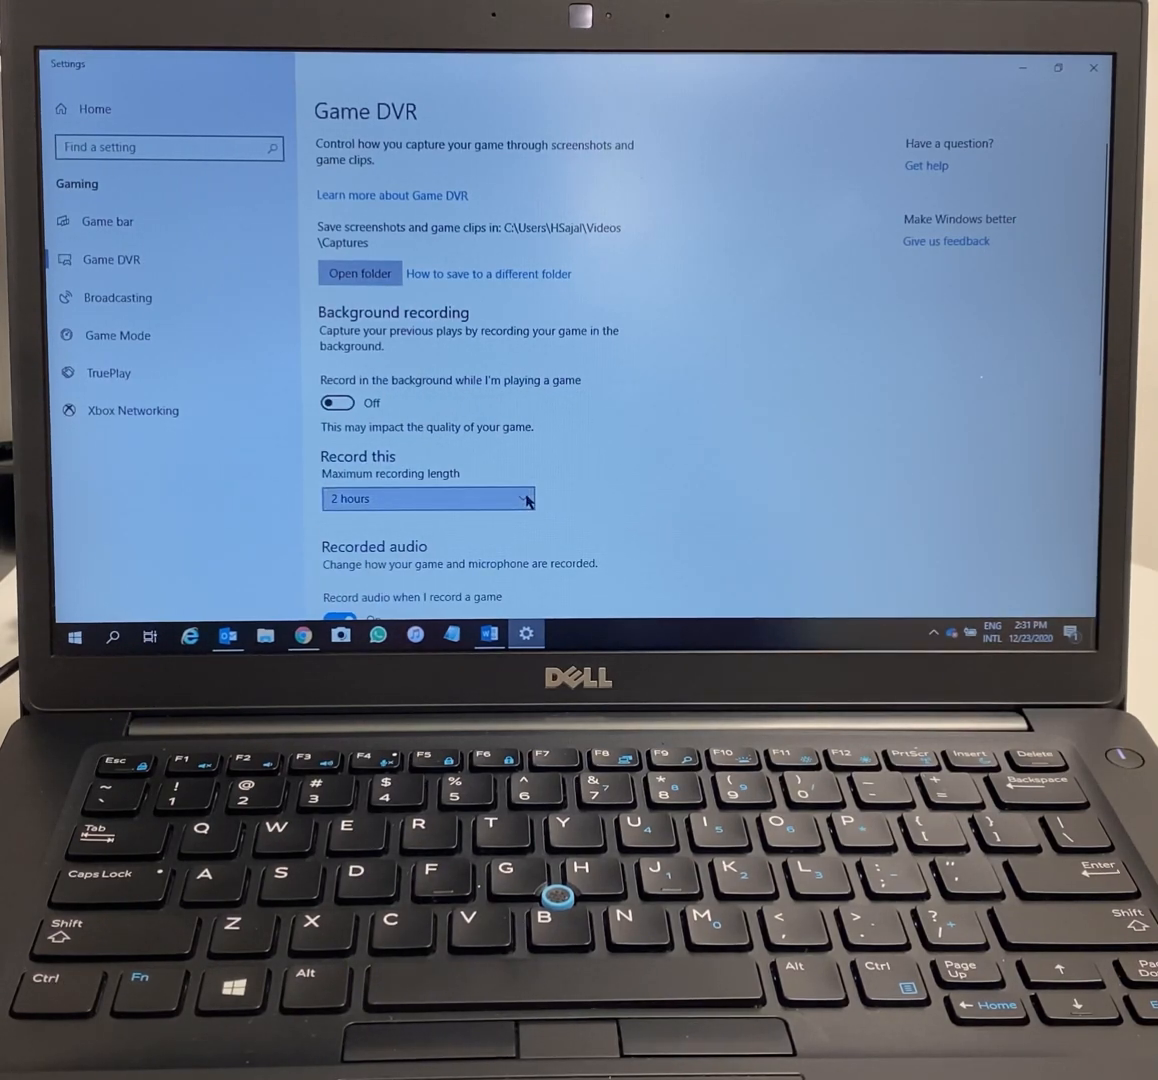
left_click(428, 498)
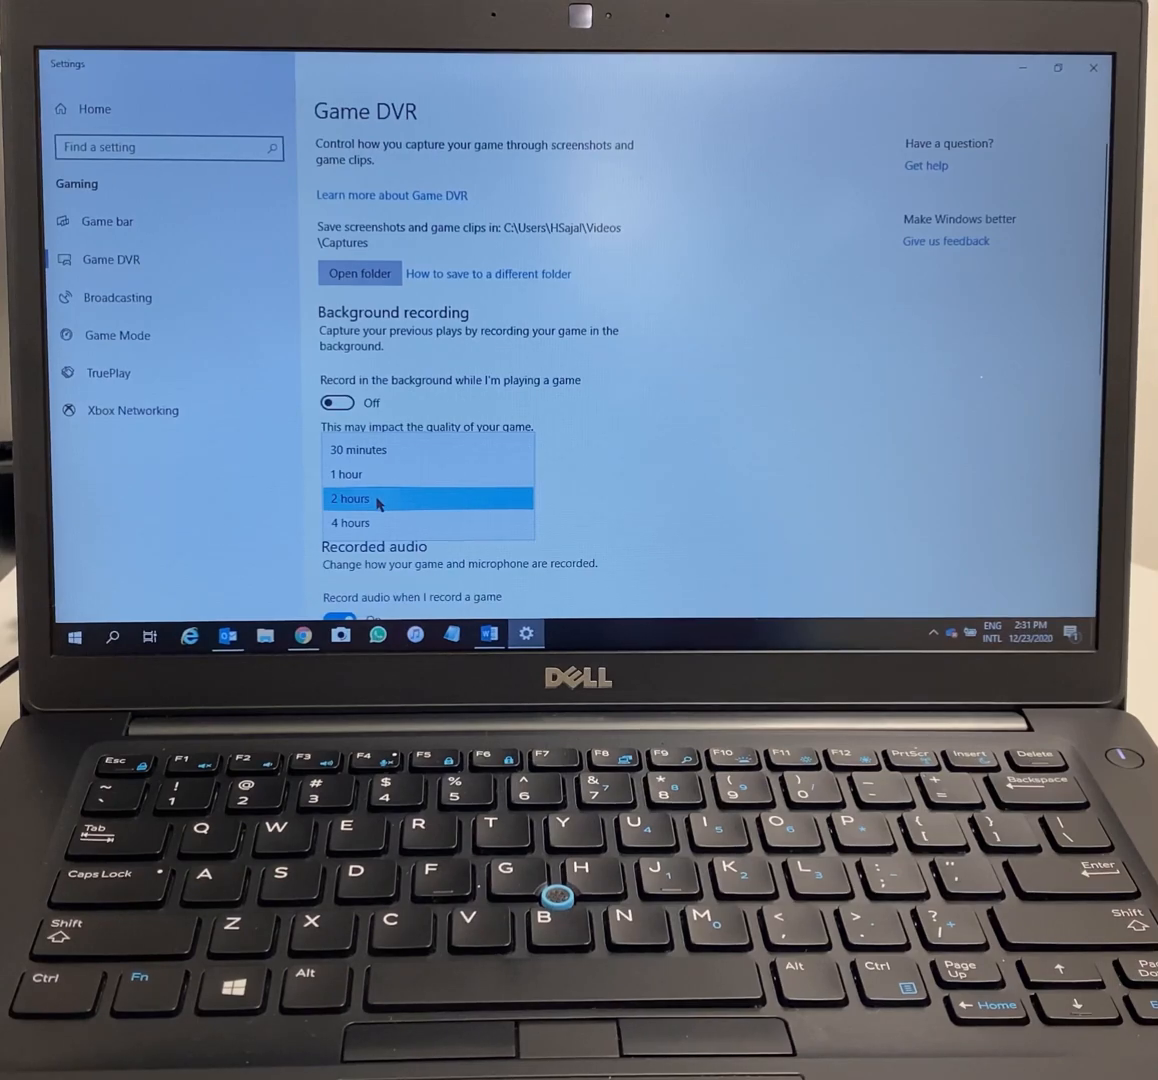
left_click(349, 498)
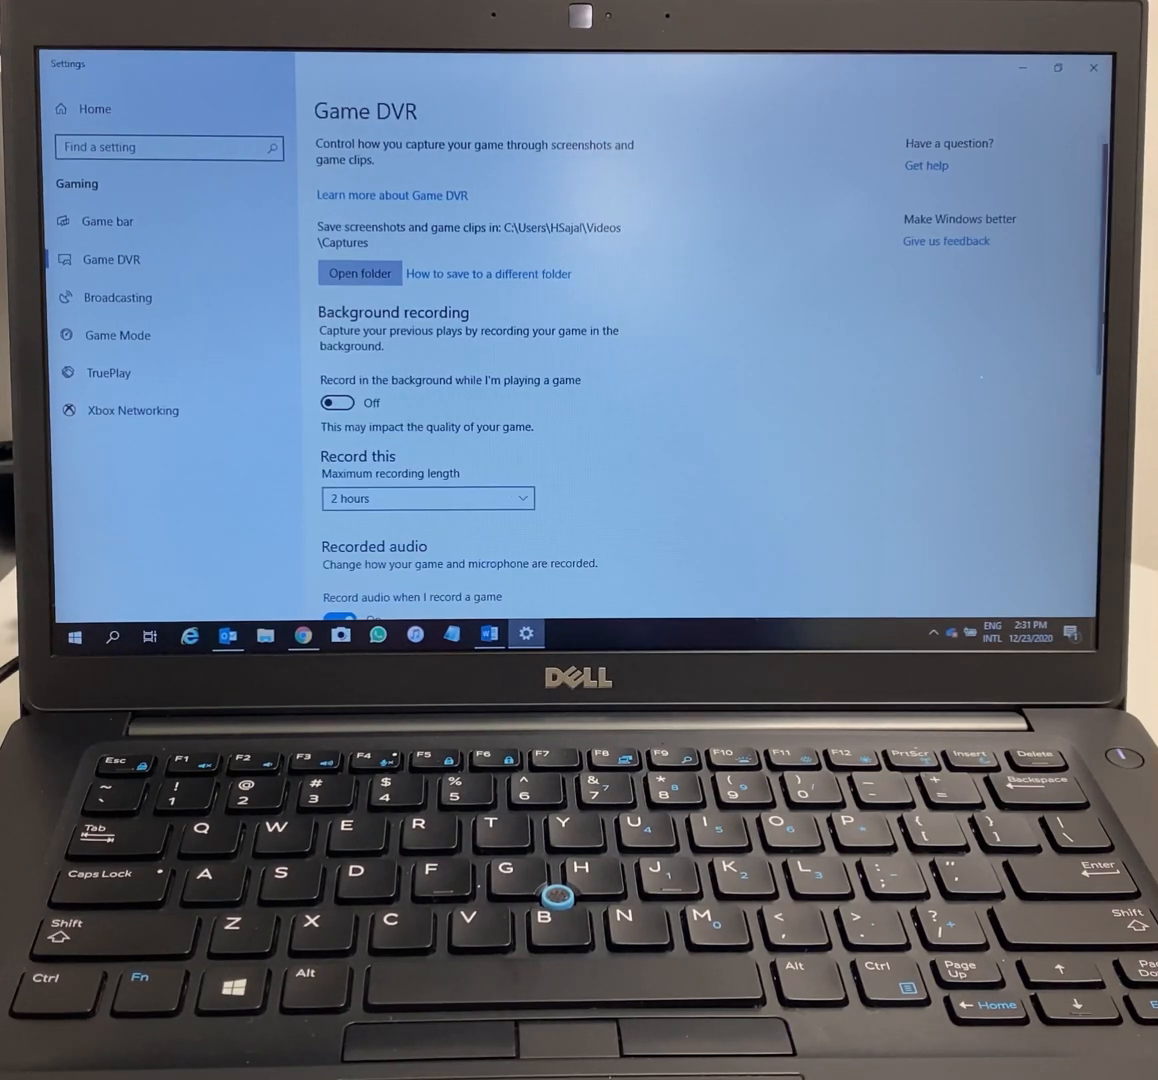
scroll("down", 3)
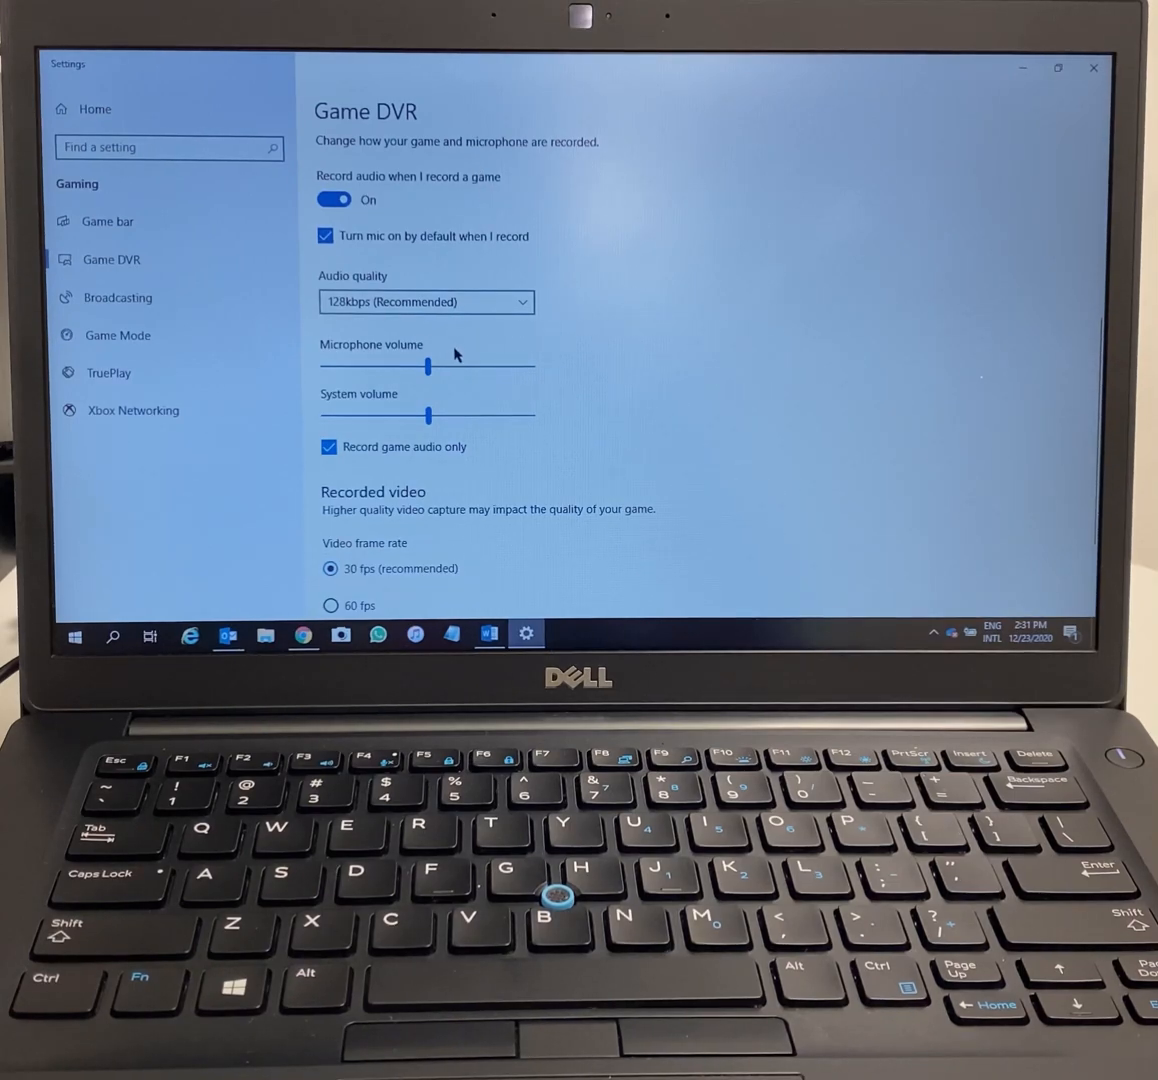
scroll("up", 3)
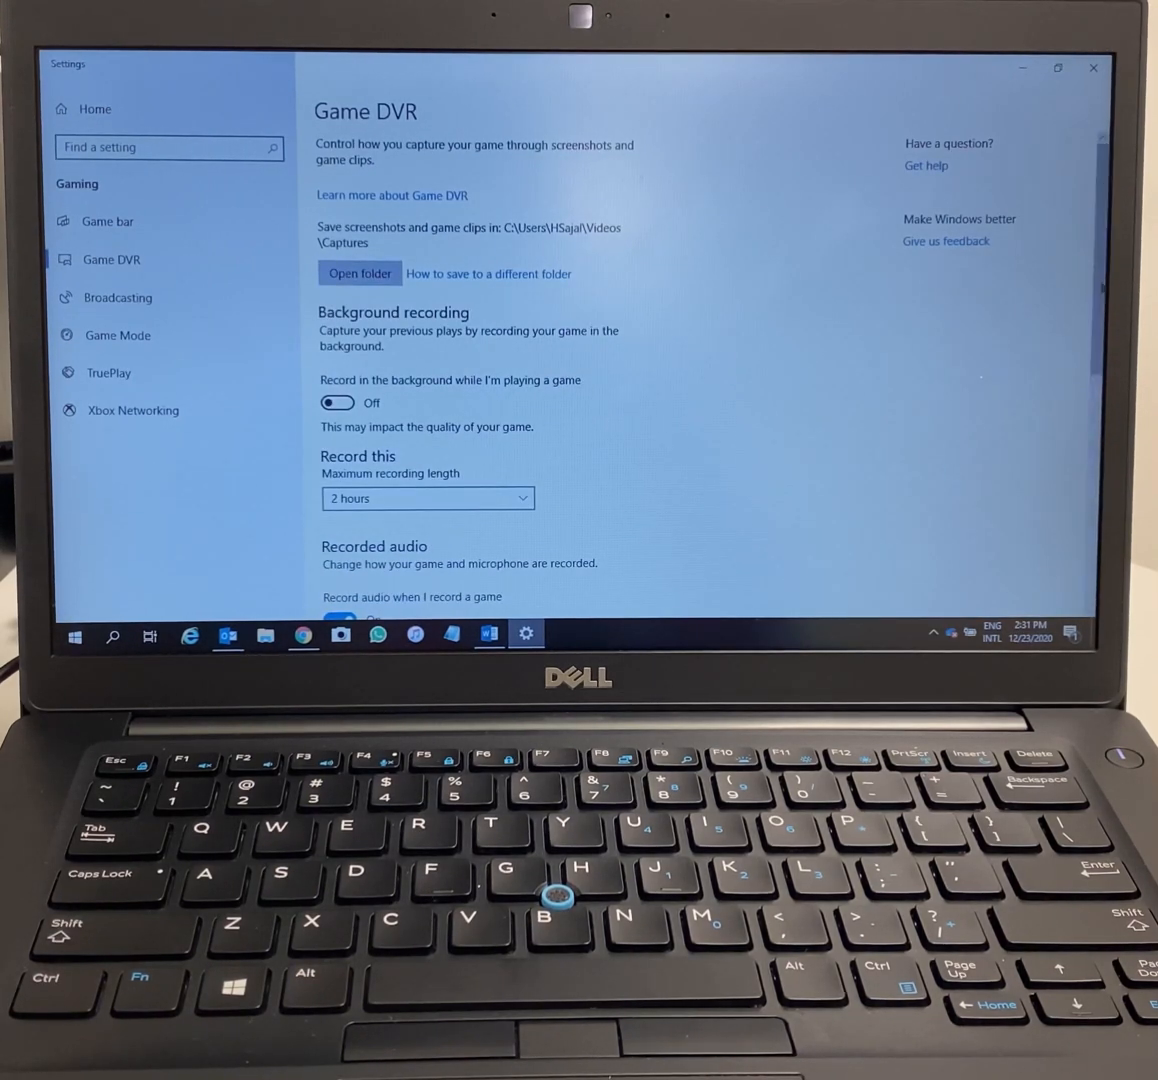
scroll("down", 3)
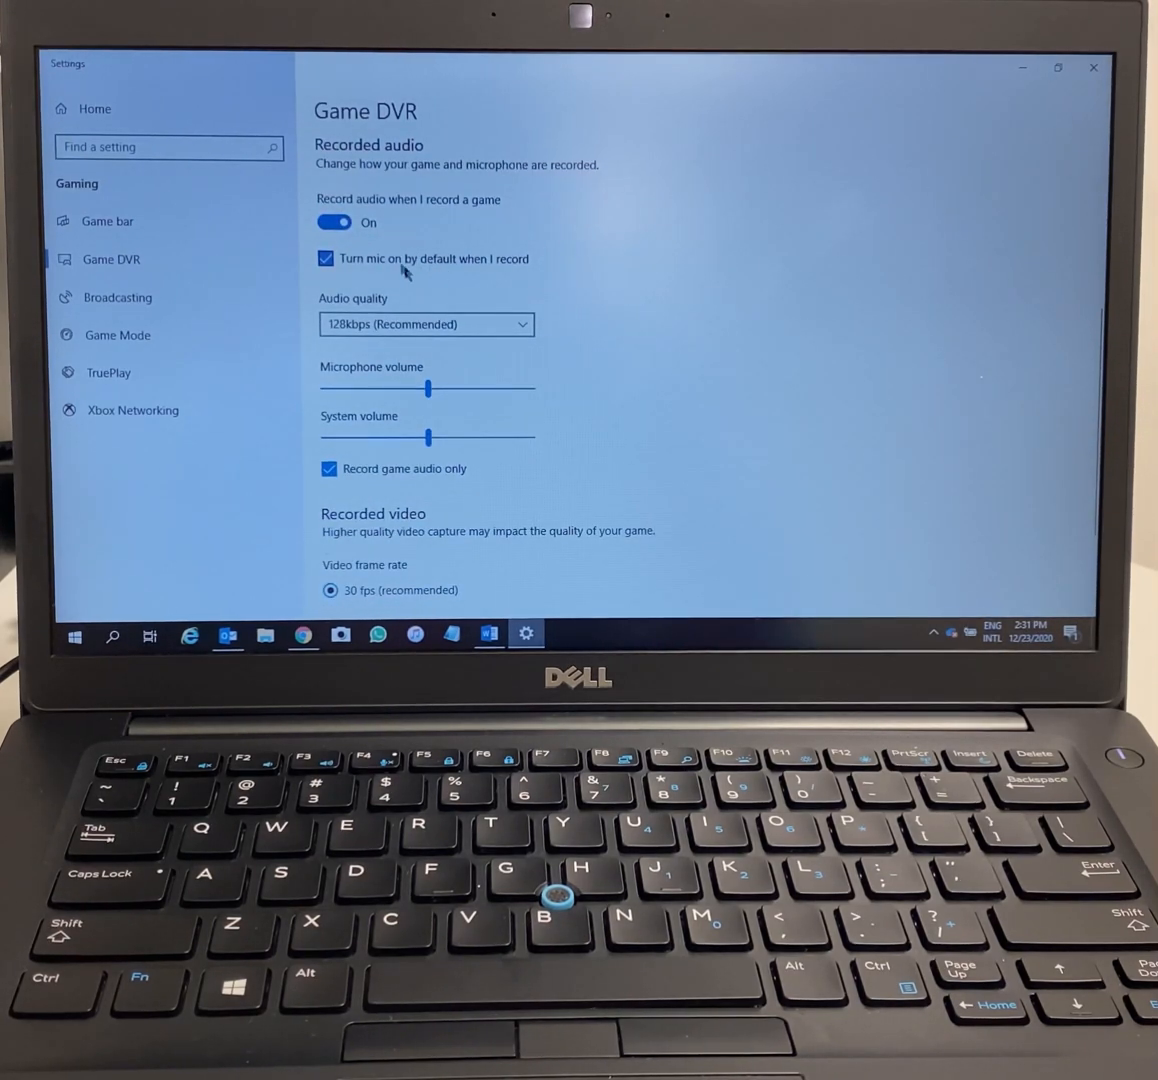
Keep audio quality at 128kbps and video quality at Standard, then close Settings.
left_click(425, 324)
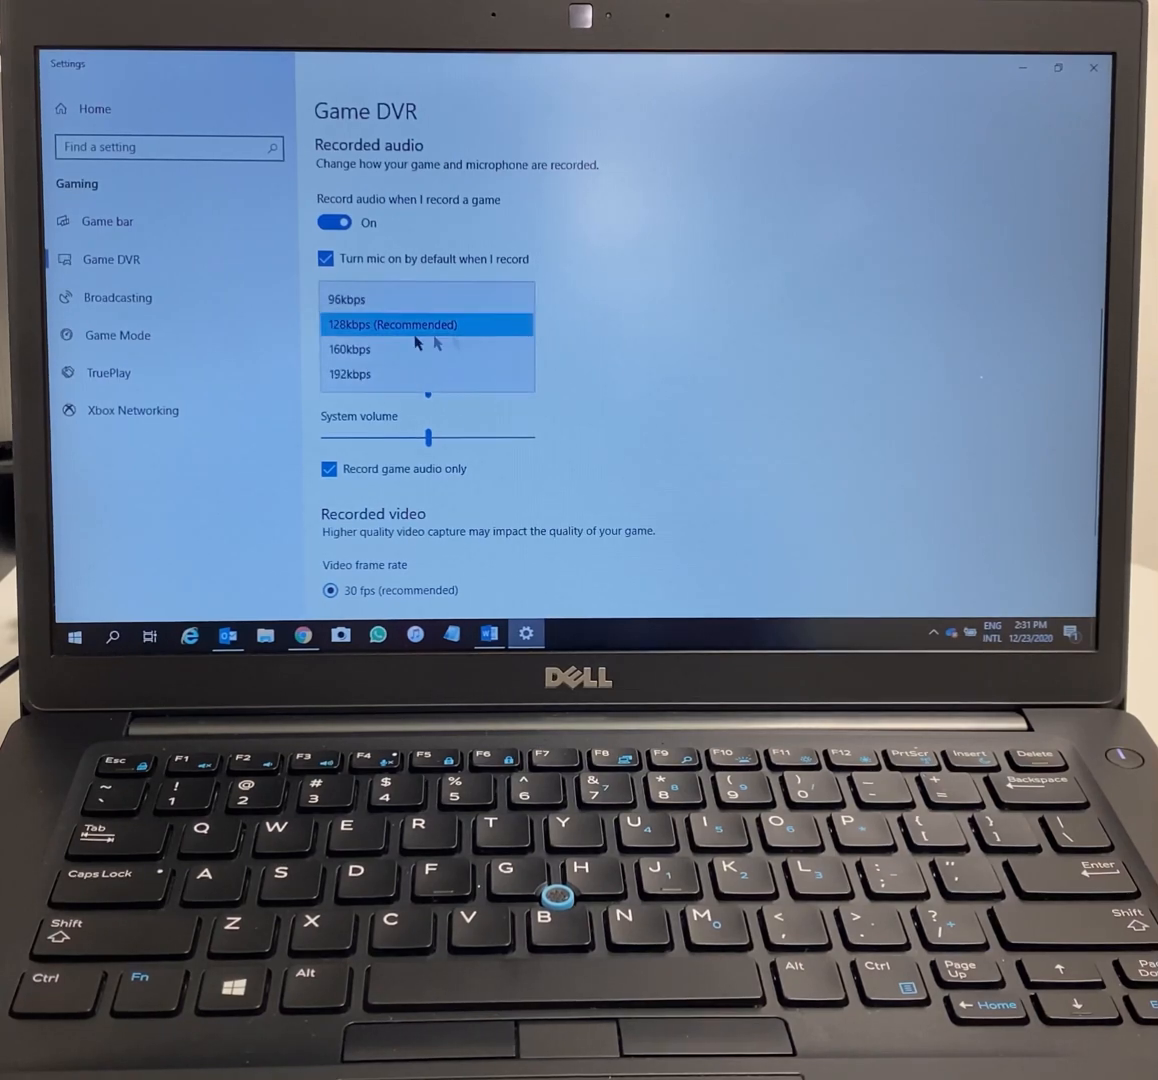
left_click(391, 324)
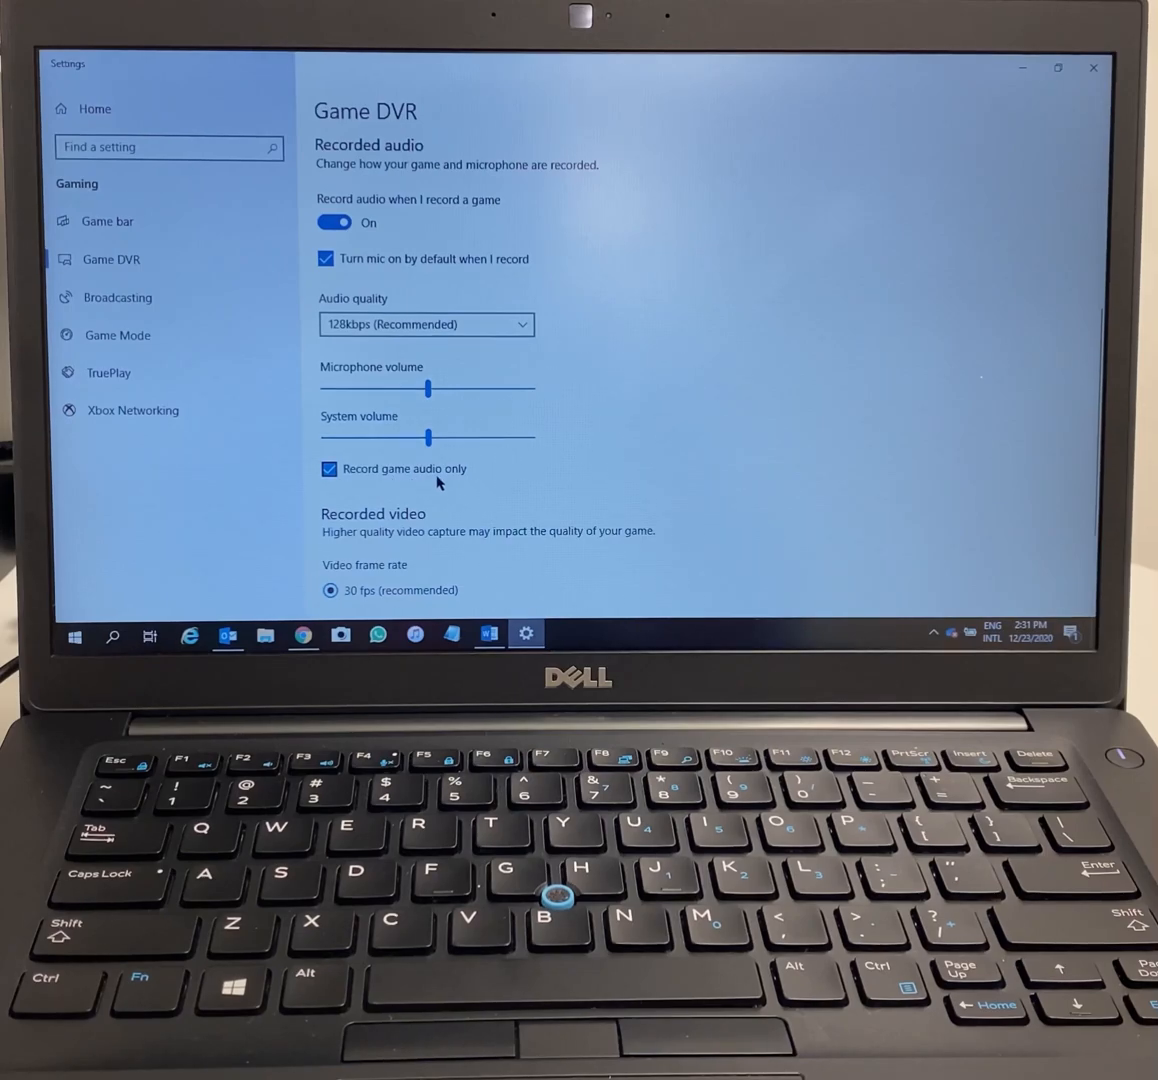
scroll("down", 3)
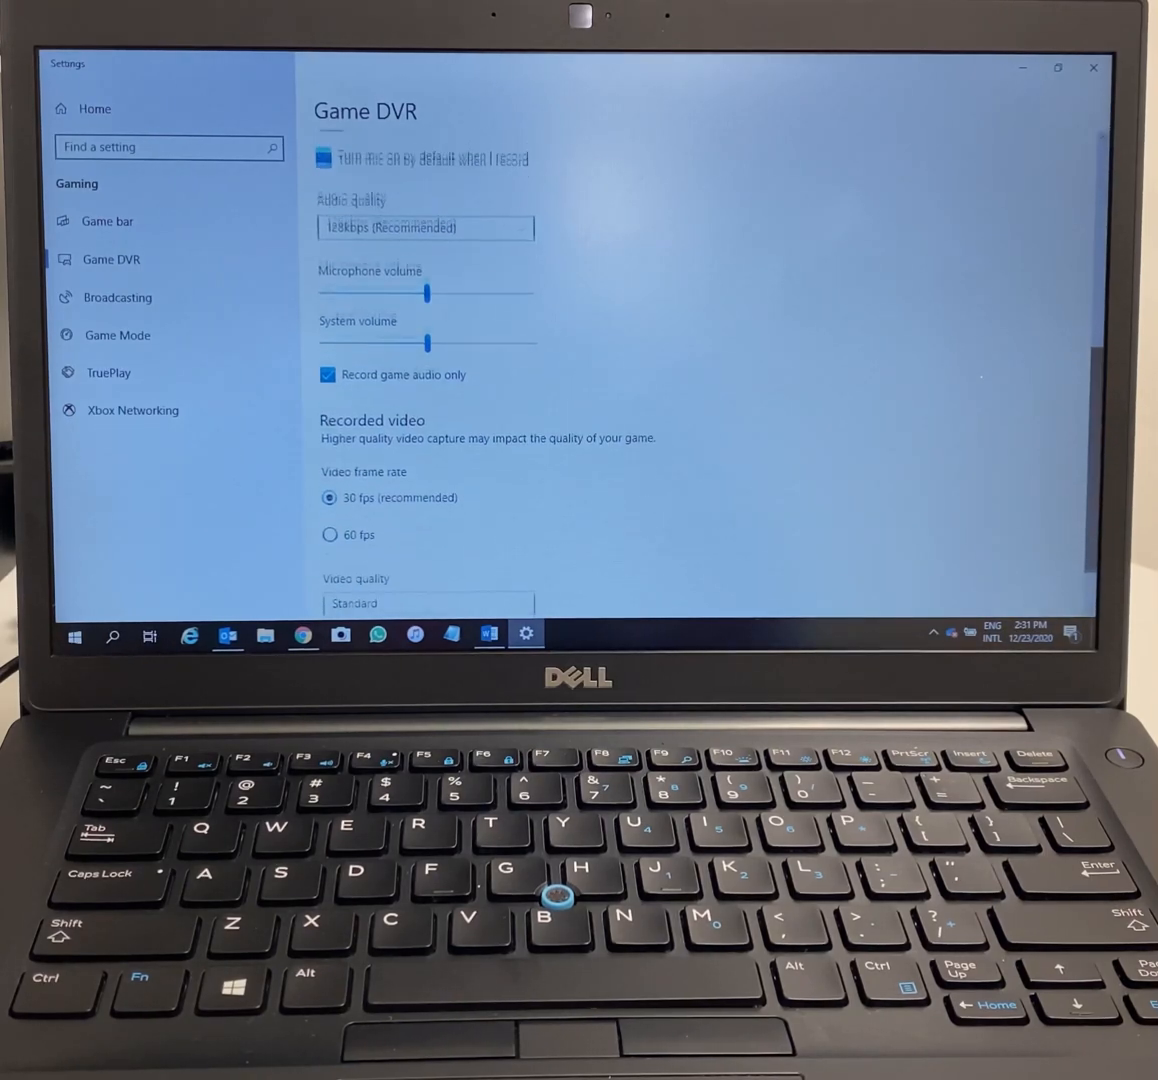
scroll("down", 3)
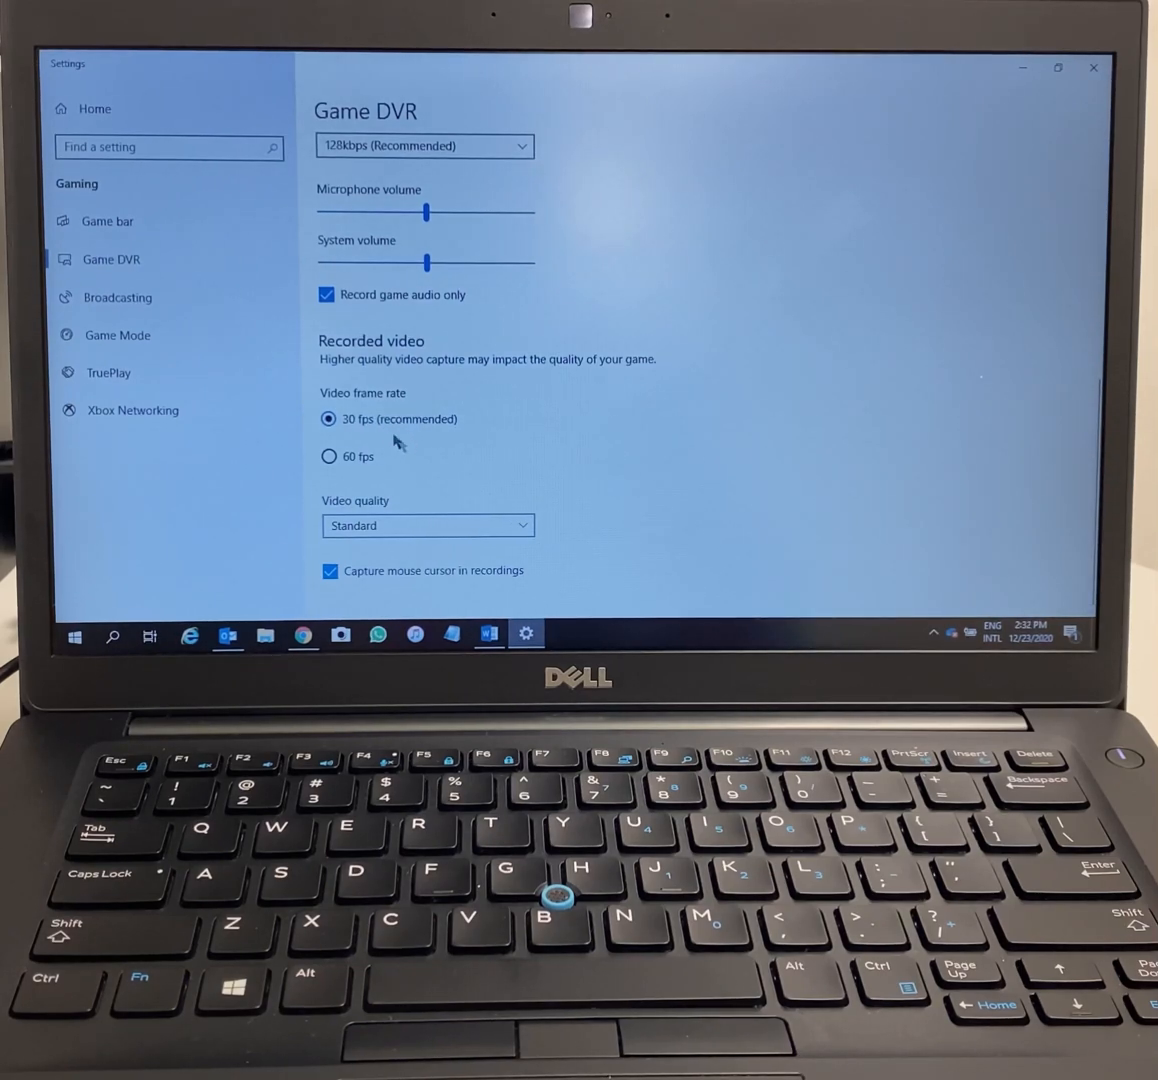
left_click(427, 525)
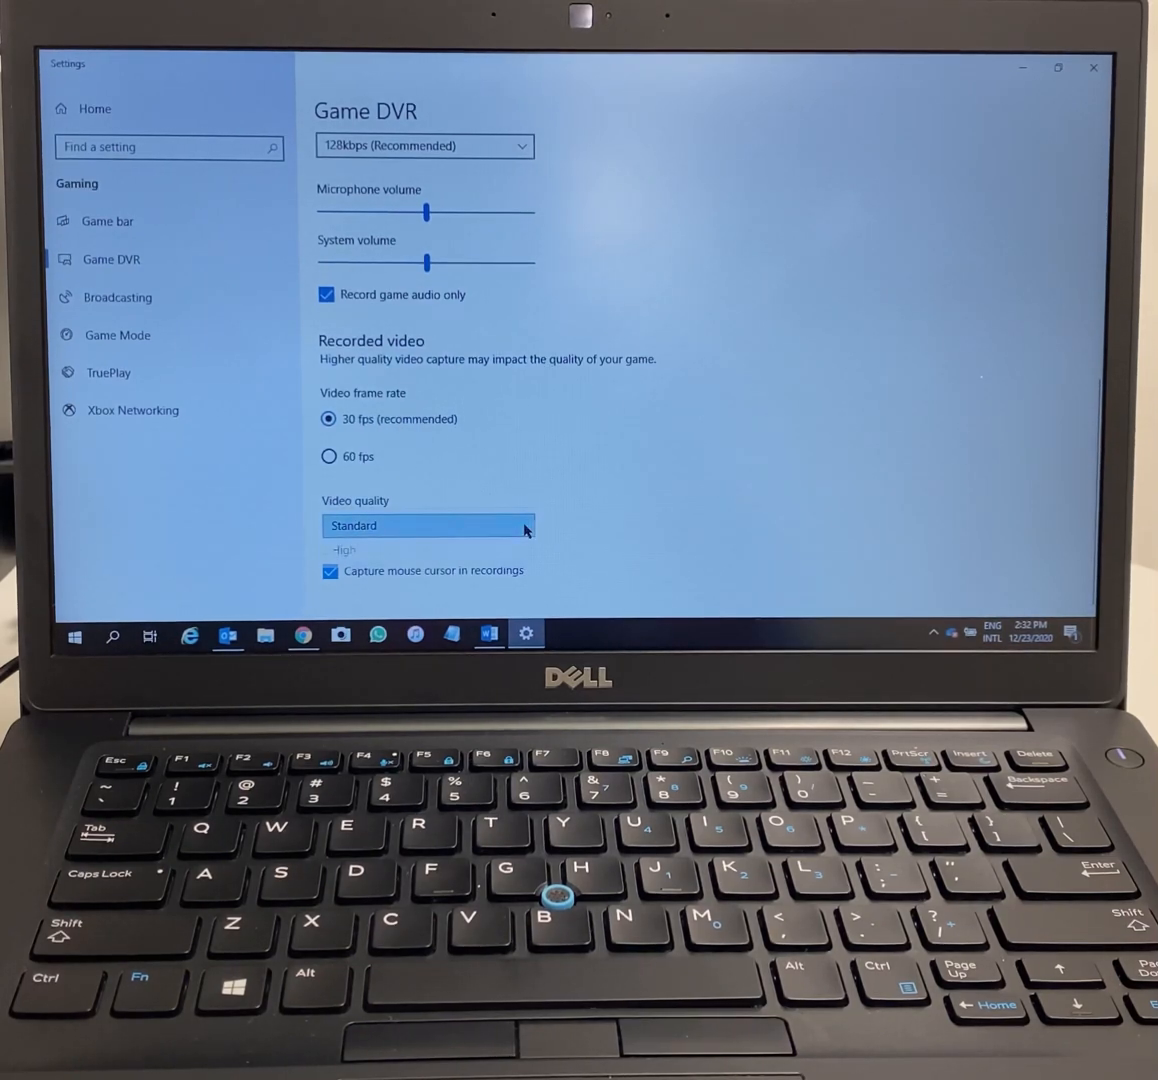
left_click(428, 525)
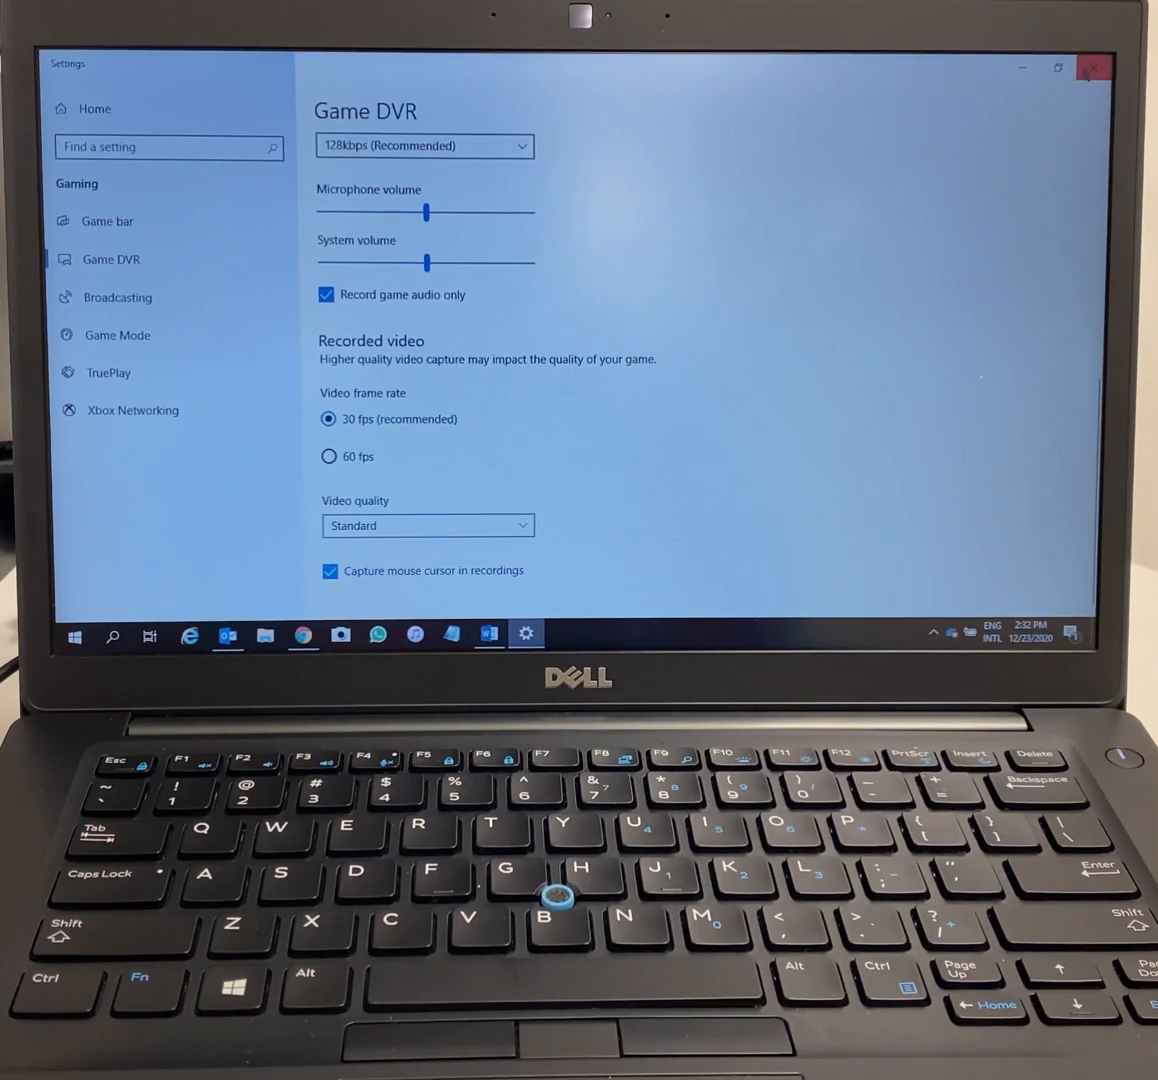
left_click(302, 635)
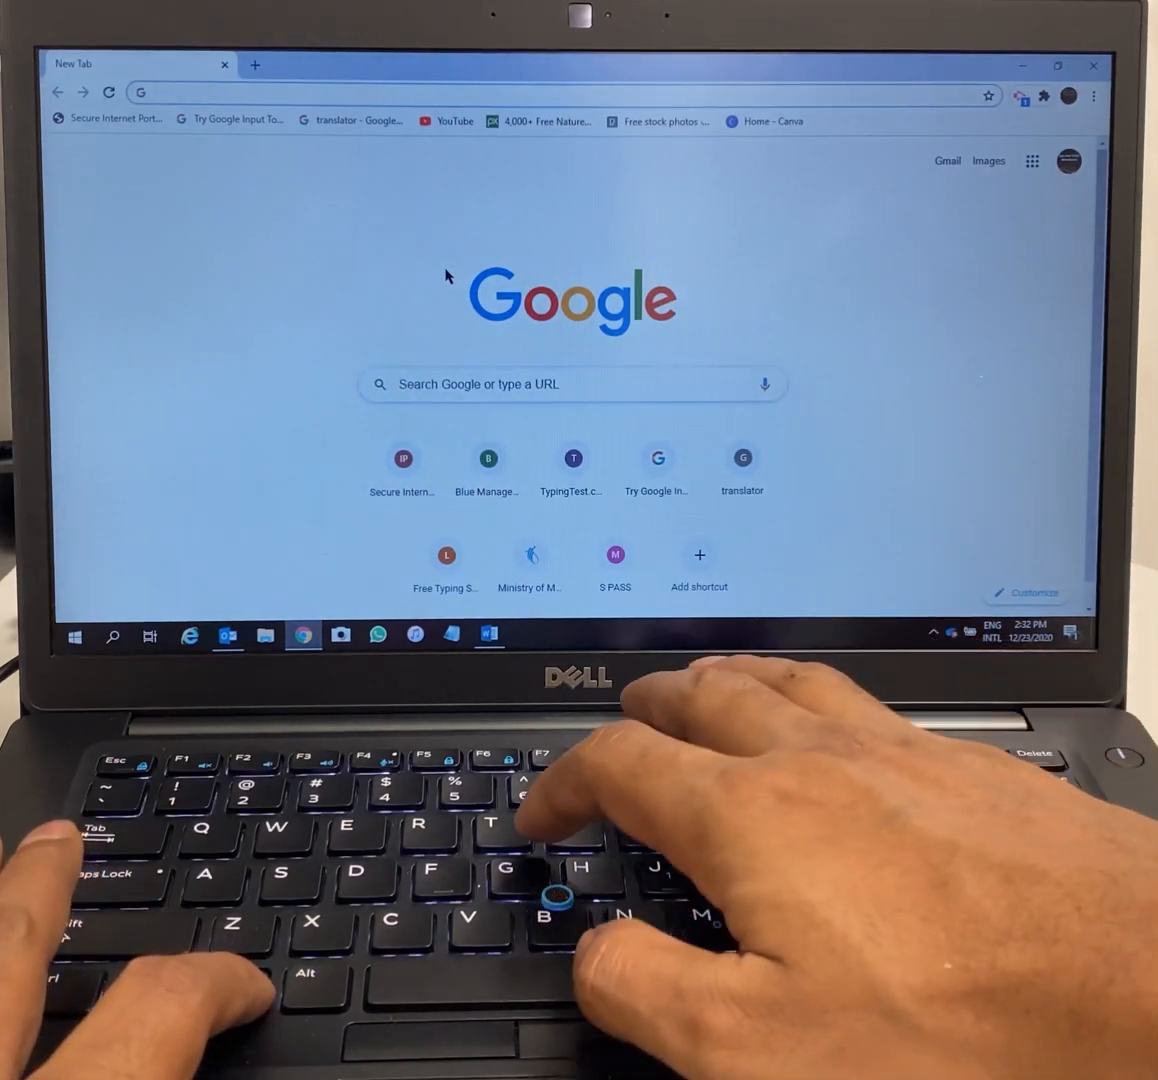
Start recording the screen, toggle microphone capture, and open the TypingTest site.
key("Win+G")
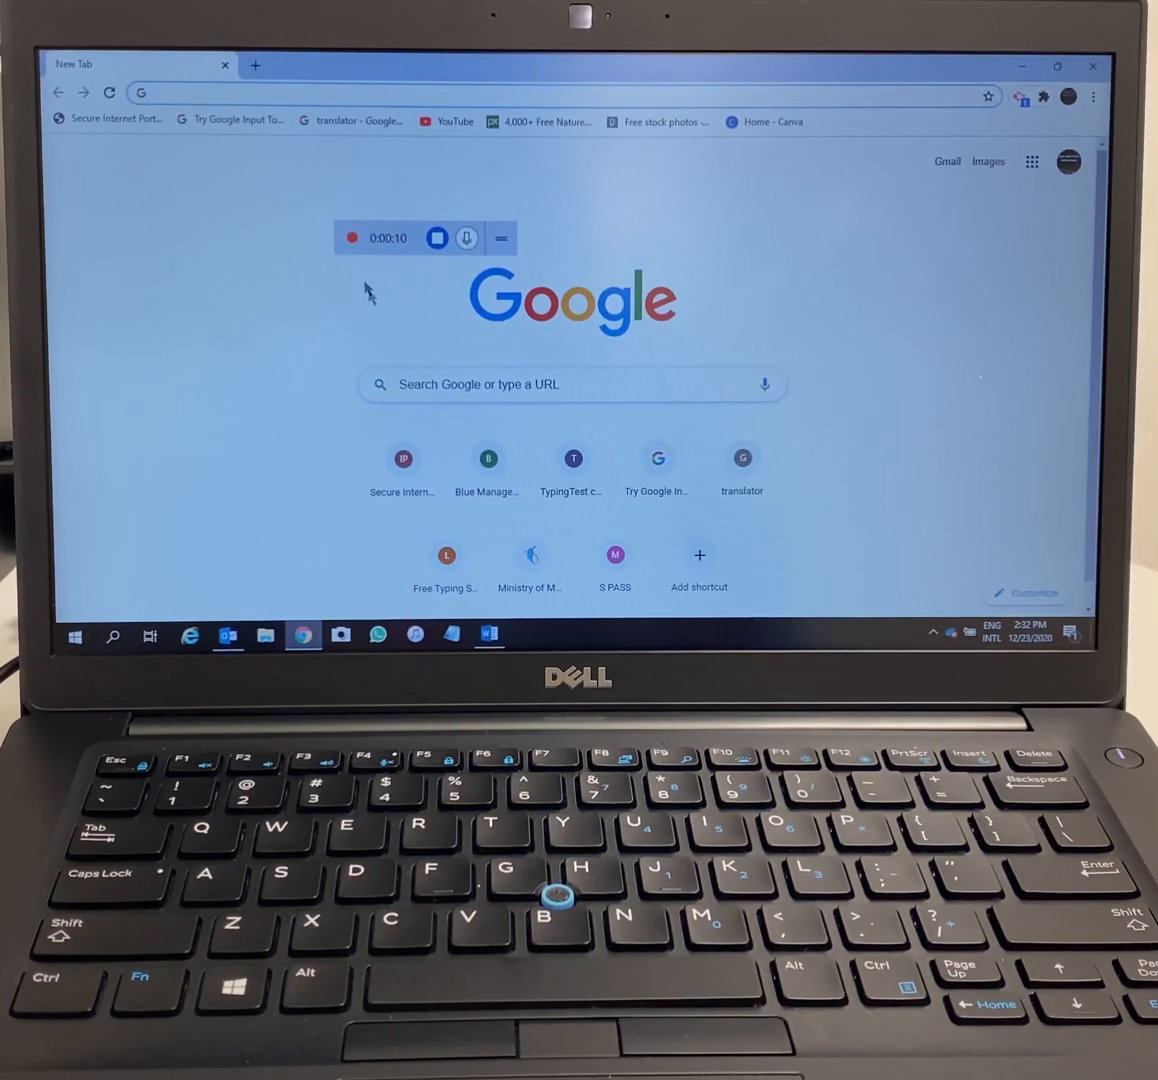
mouse_move(462, 256)
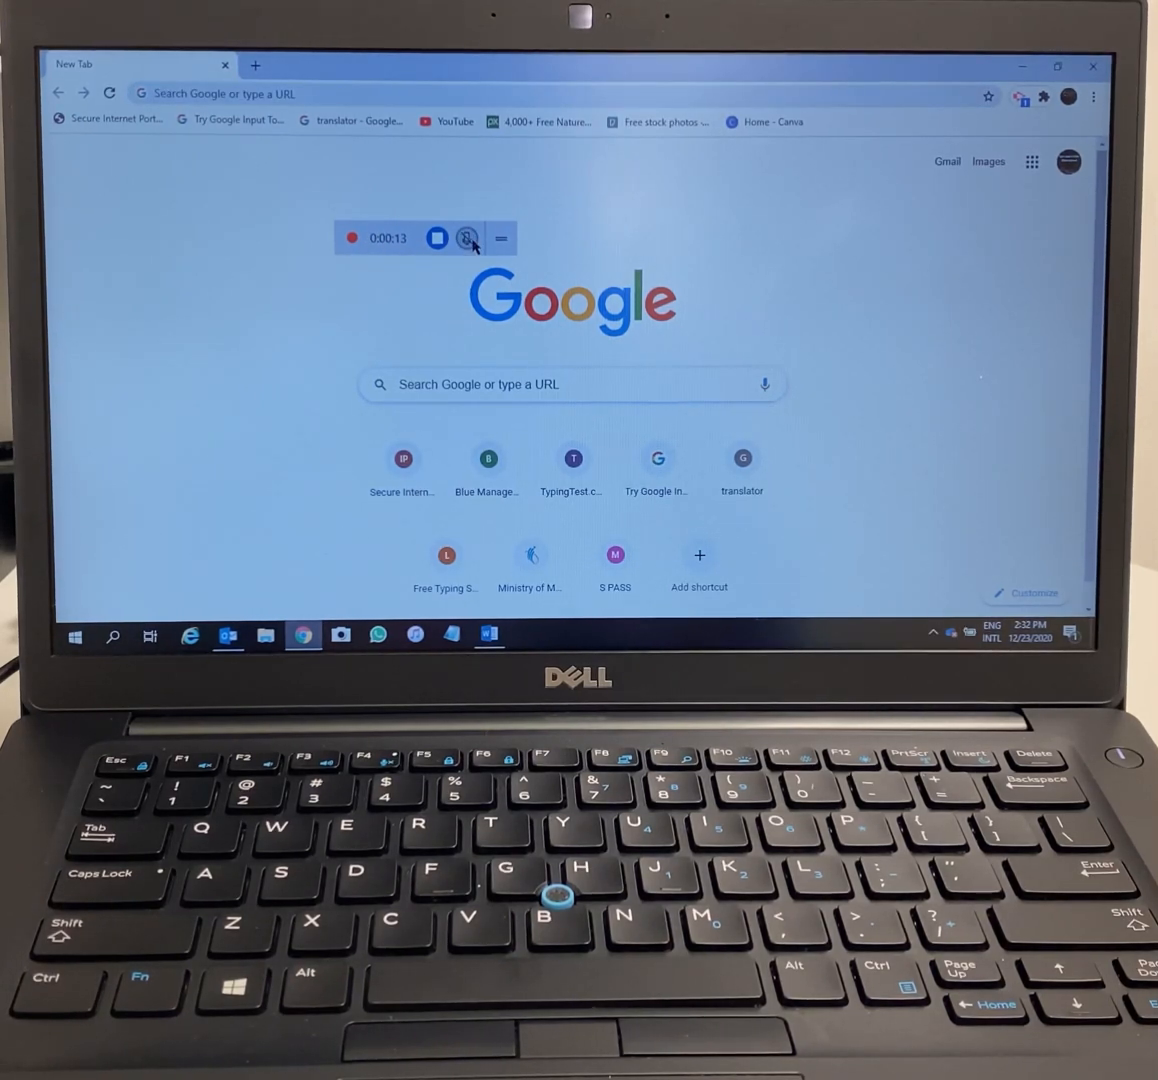
left_click(467, 238)
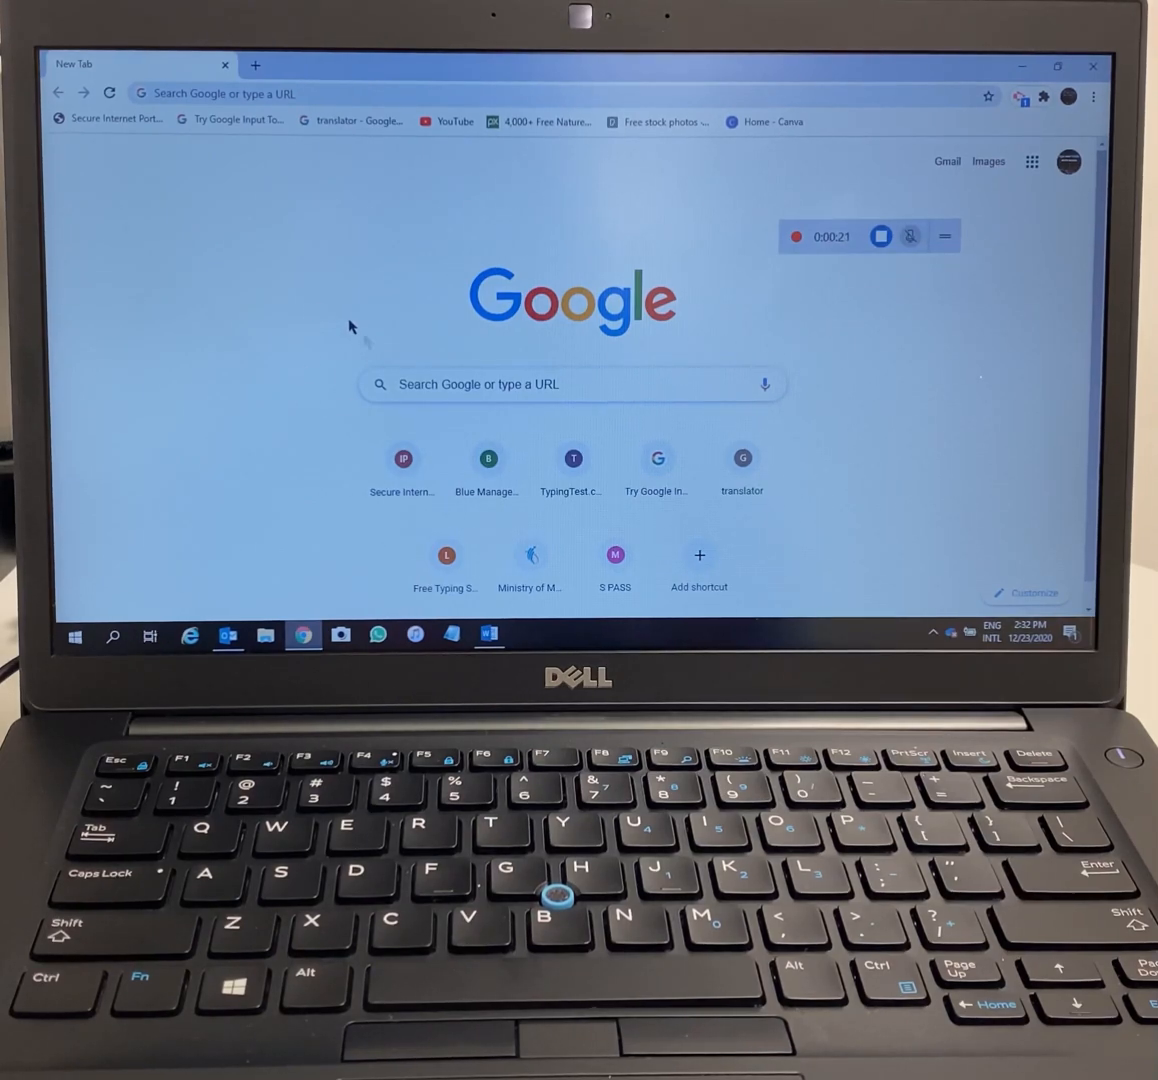
mouse_move(910, 236)
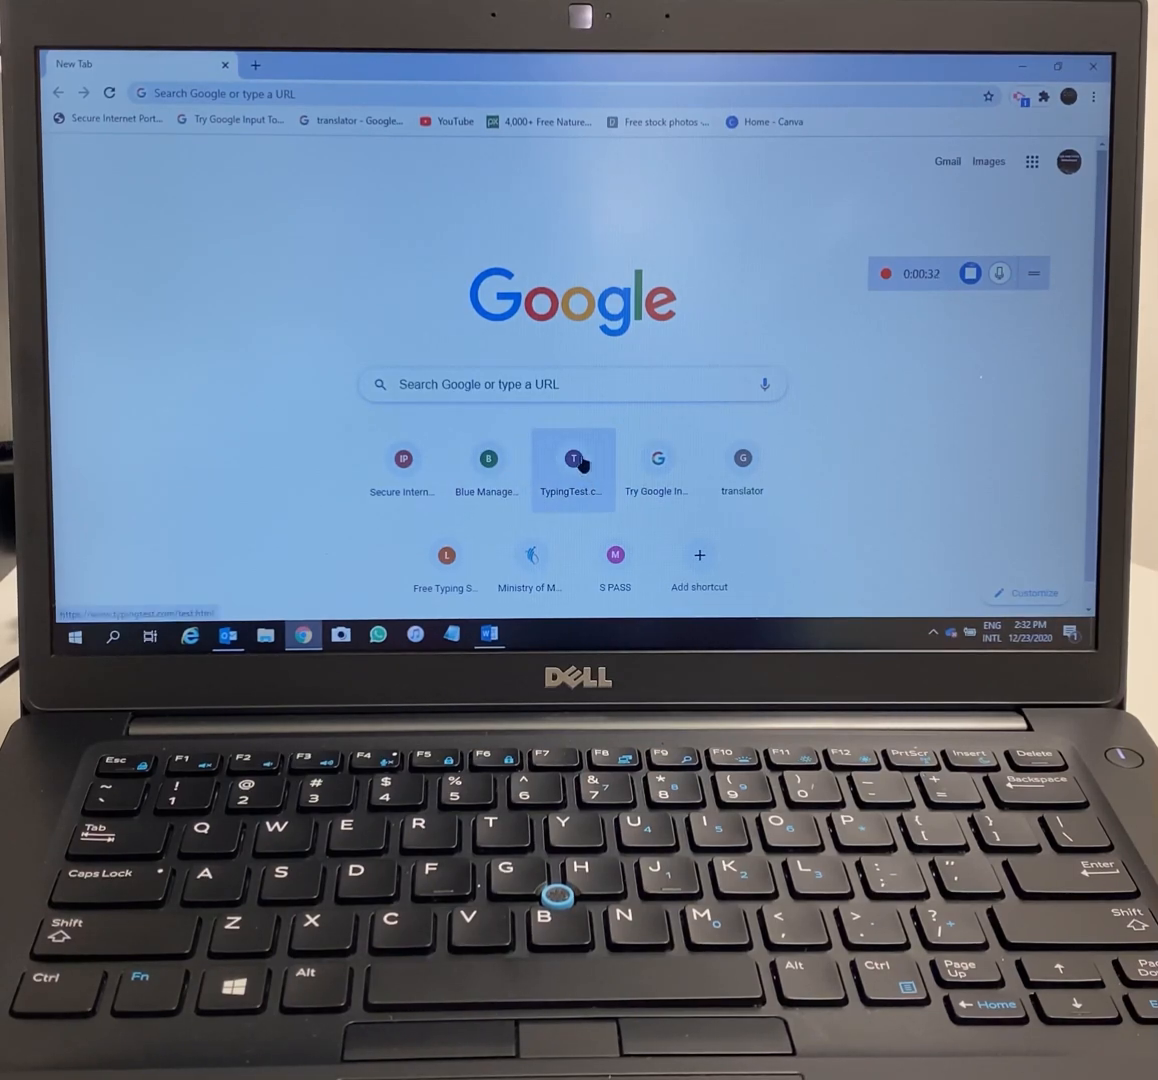
left_click(572, 458)
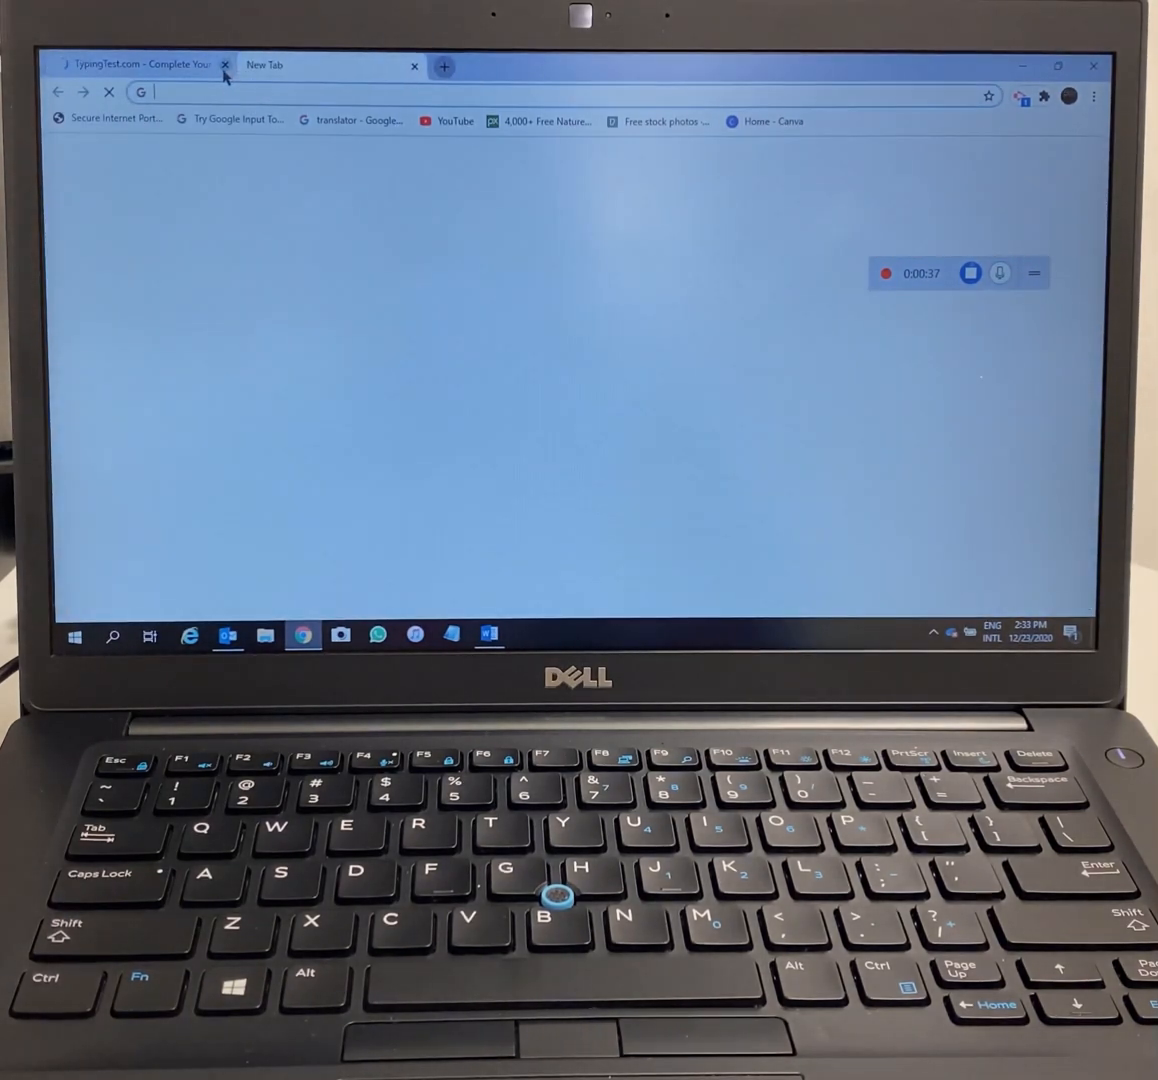
Visit youtube.com, go to your channel, play a video, then stop recording.
type("youtube.com")
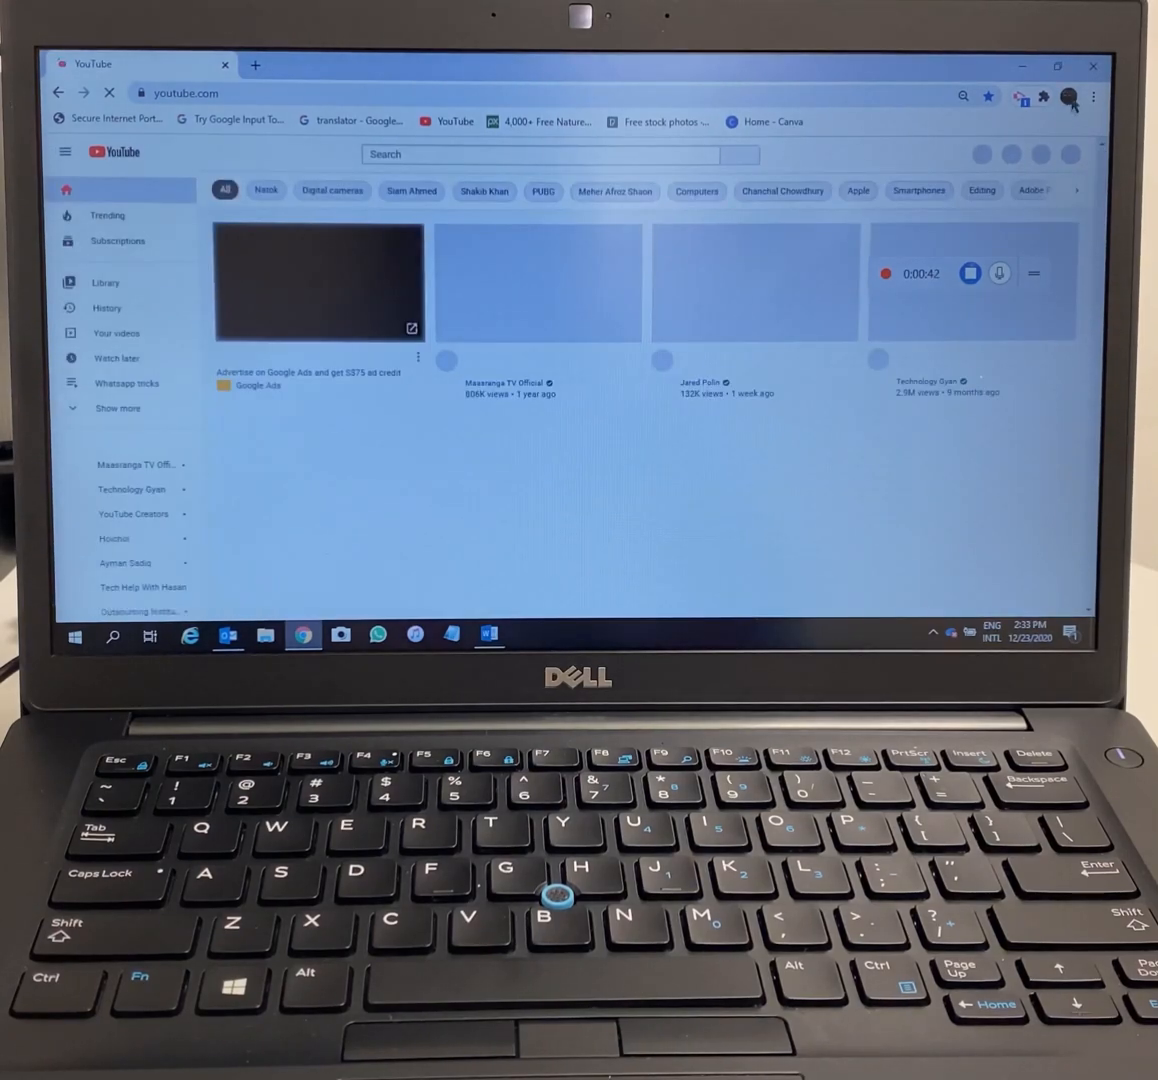
left_click(1068, 96)
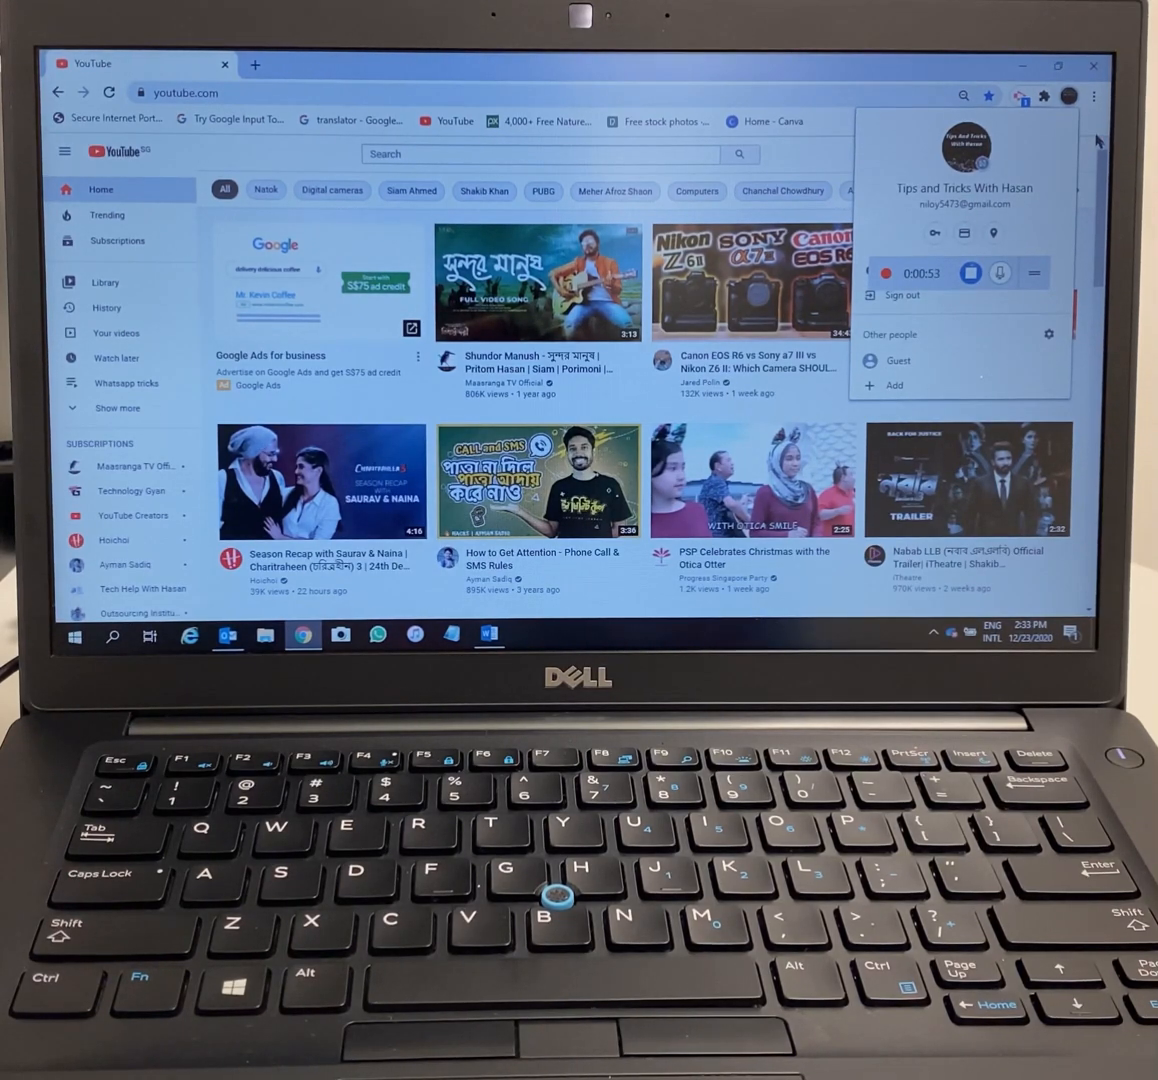
left_click(1067, 96)
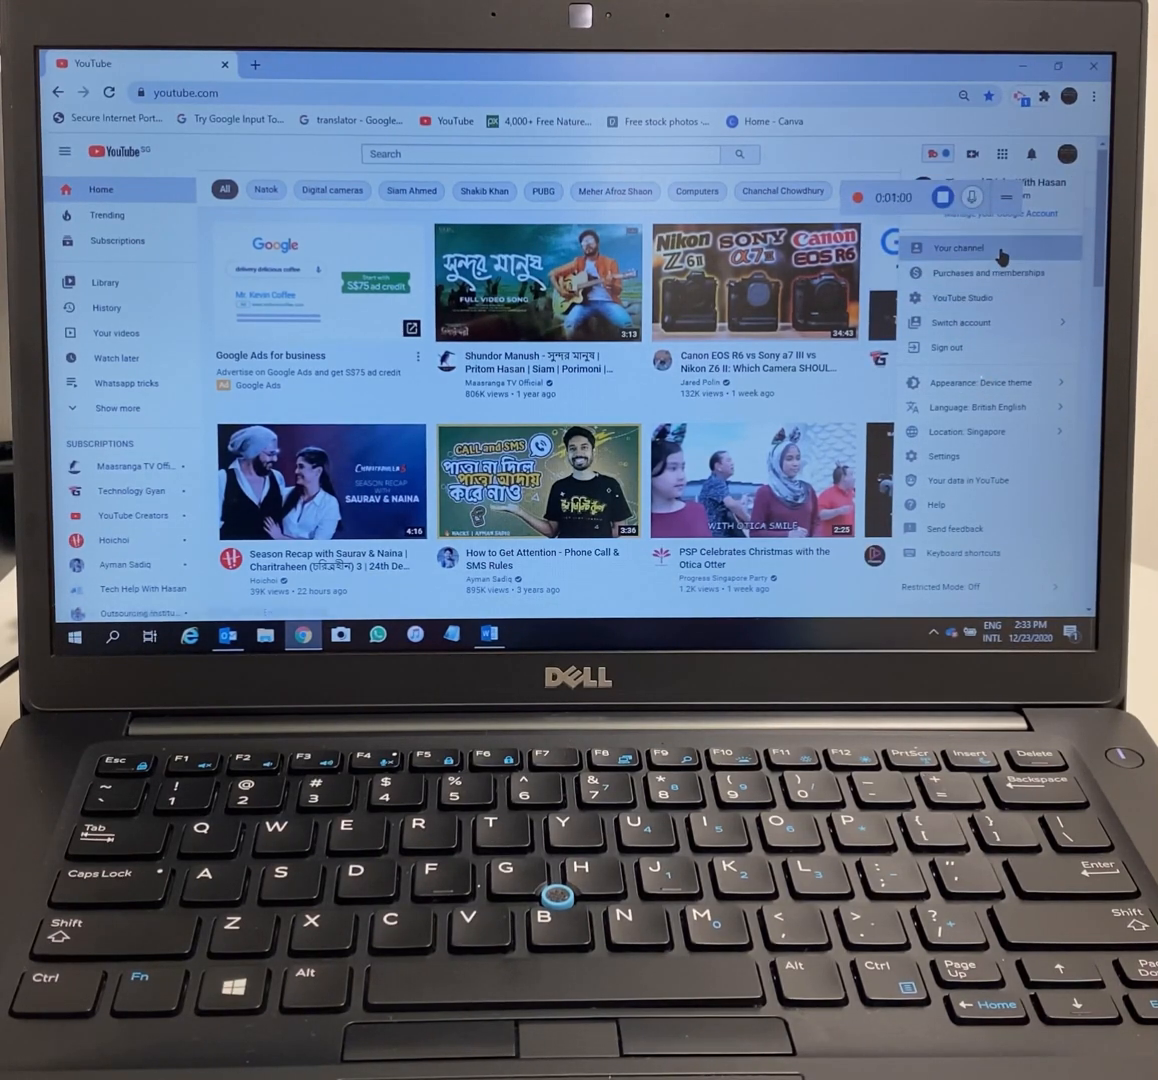
left_click(954, 247)
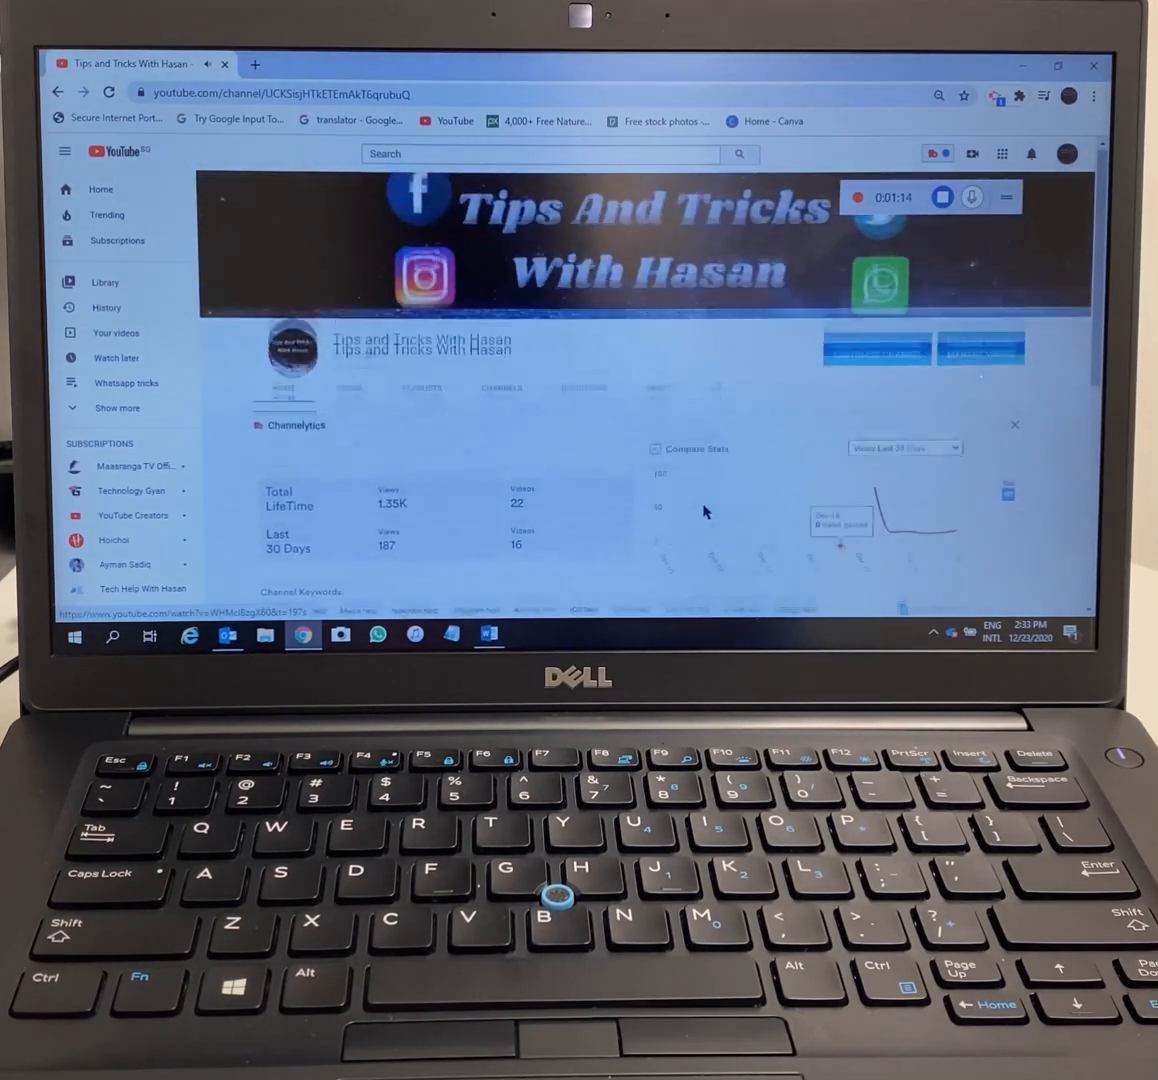
left_click(1014, 424)
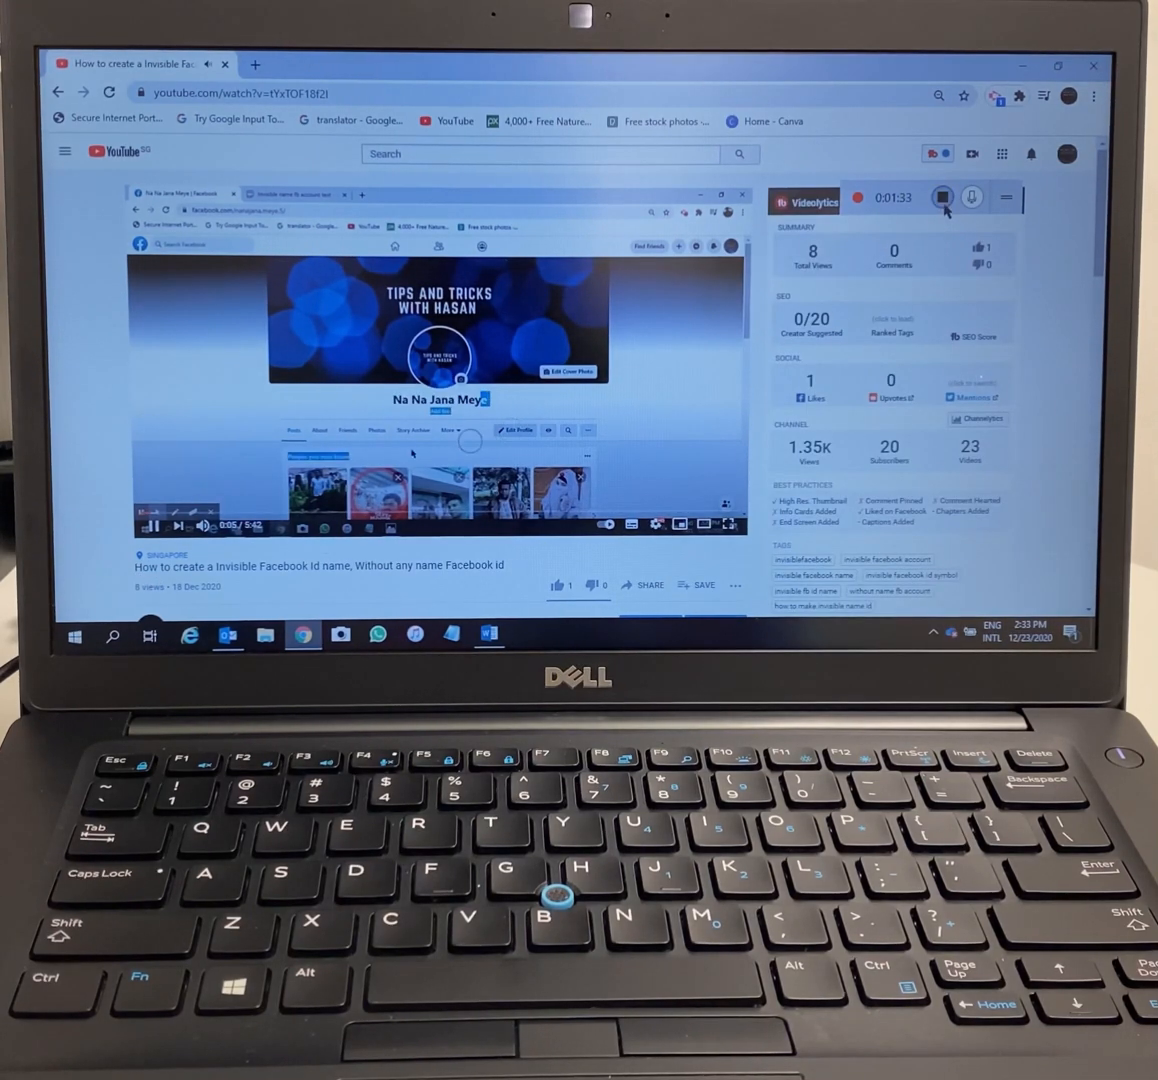
left_click(922, 197)
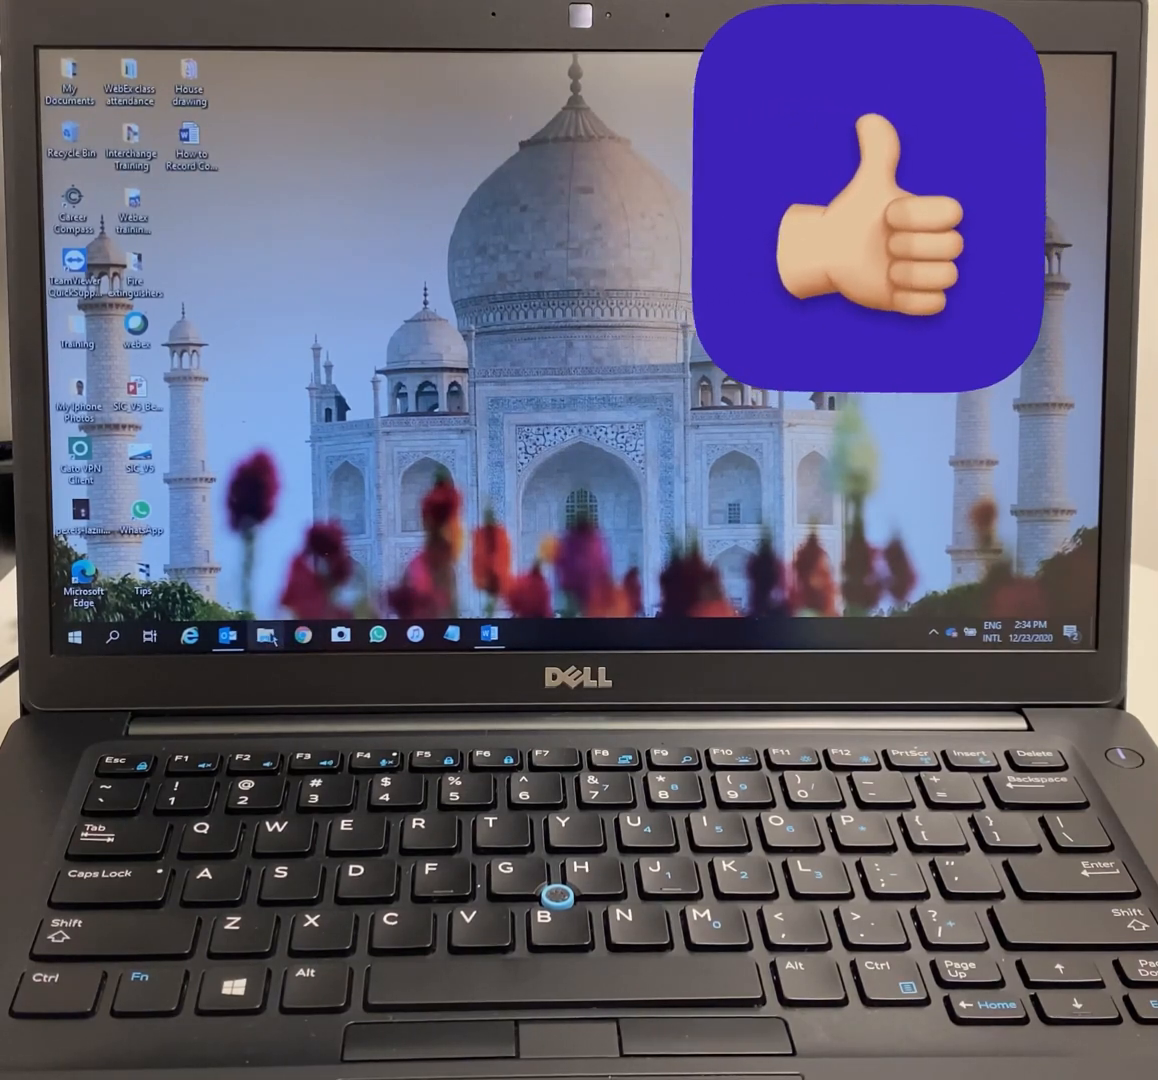
Search Windows for 'file' and launch File Explorer from the results.
left_click(113, 637)
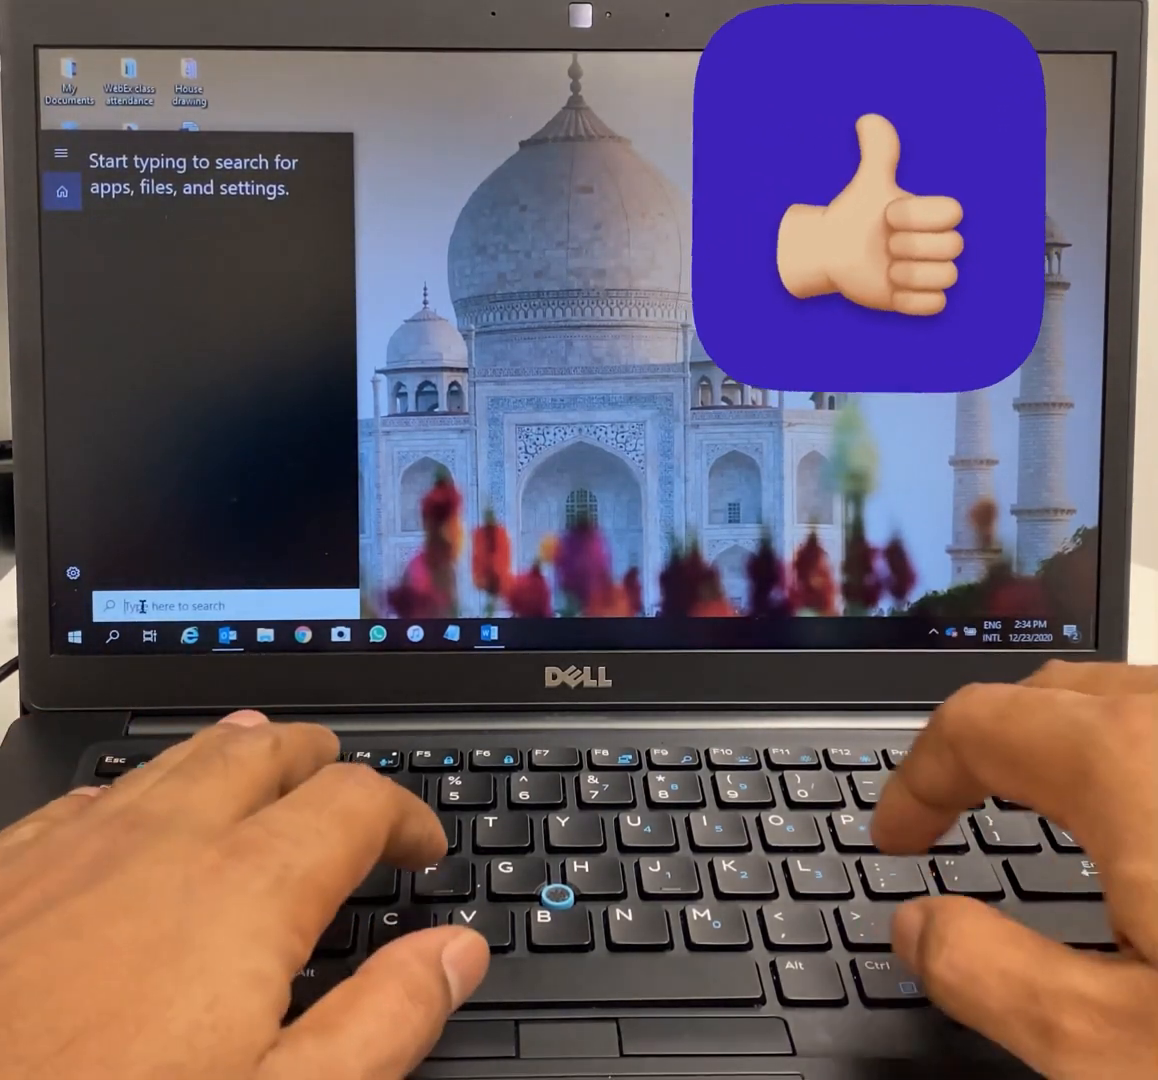
type("file")
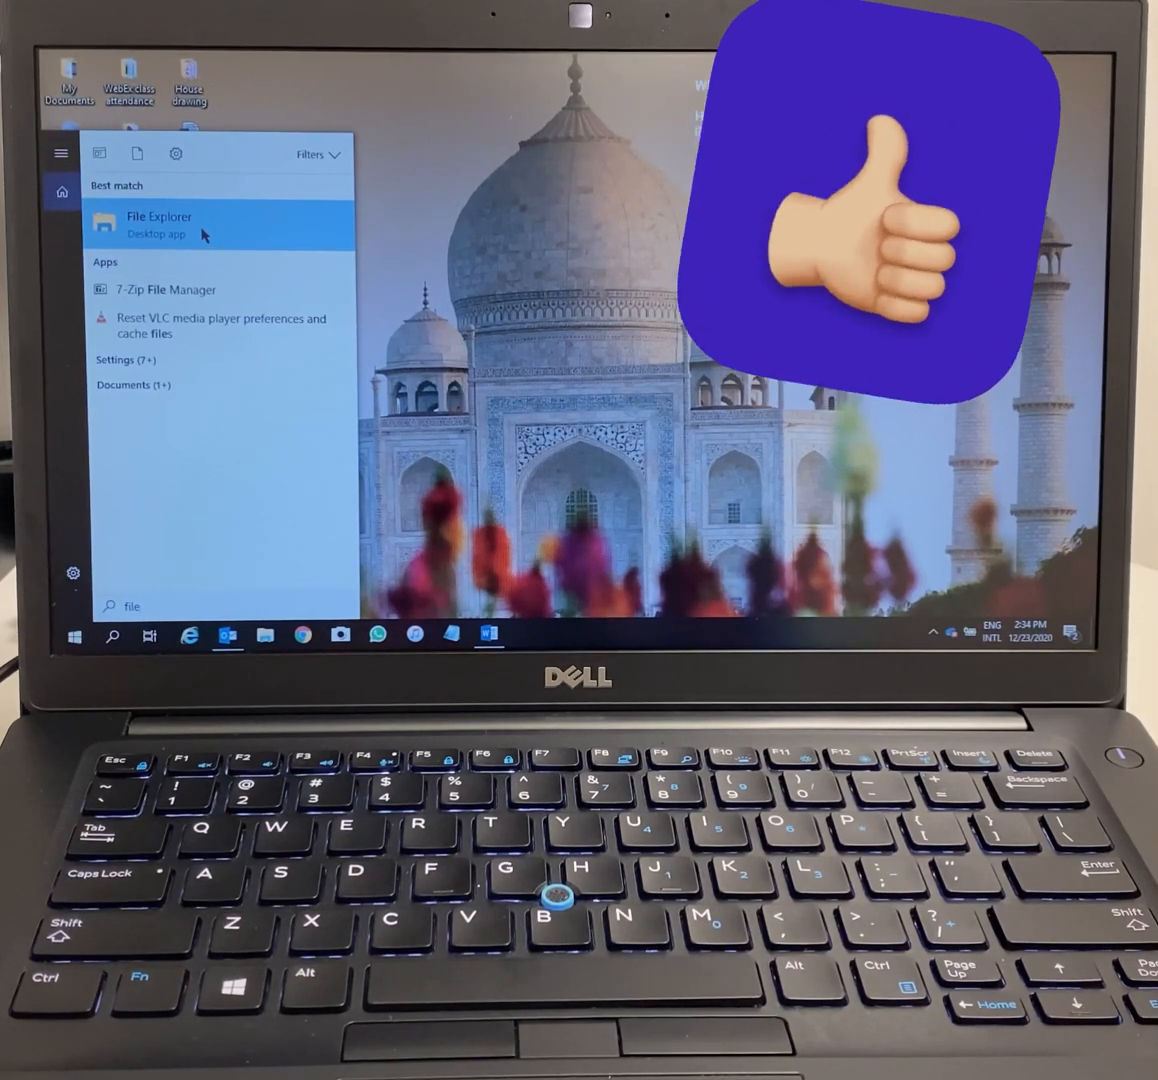
left_click(158, 217)
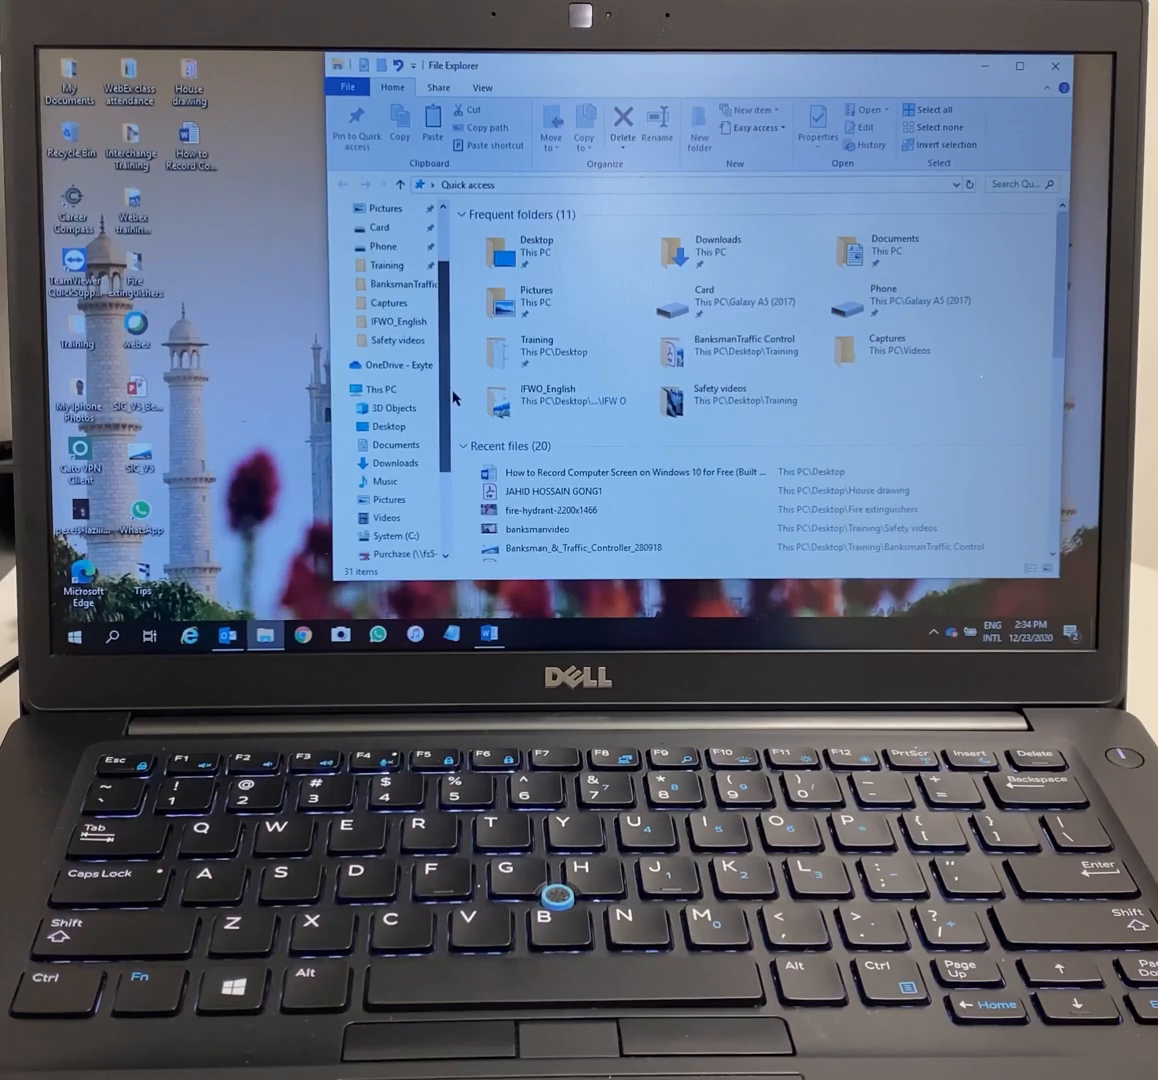
Open Videos > Captures and play the recorded Chrome clip.
left_click(368, 388)
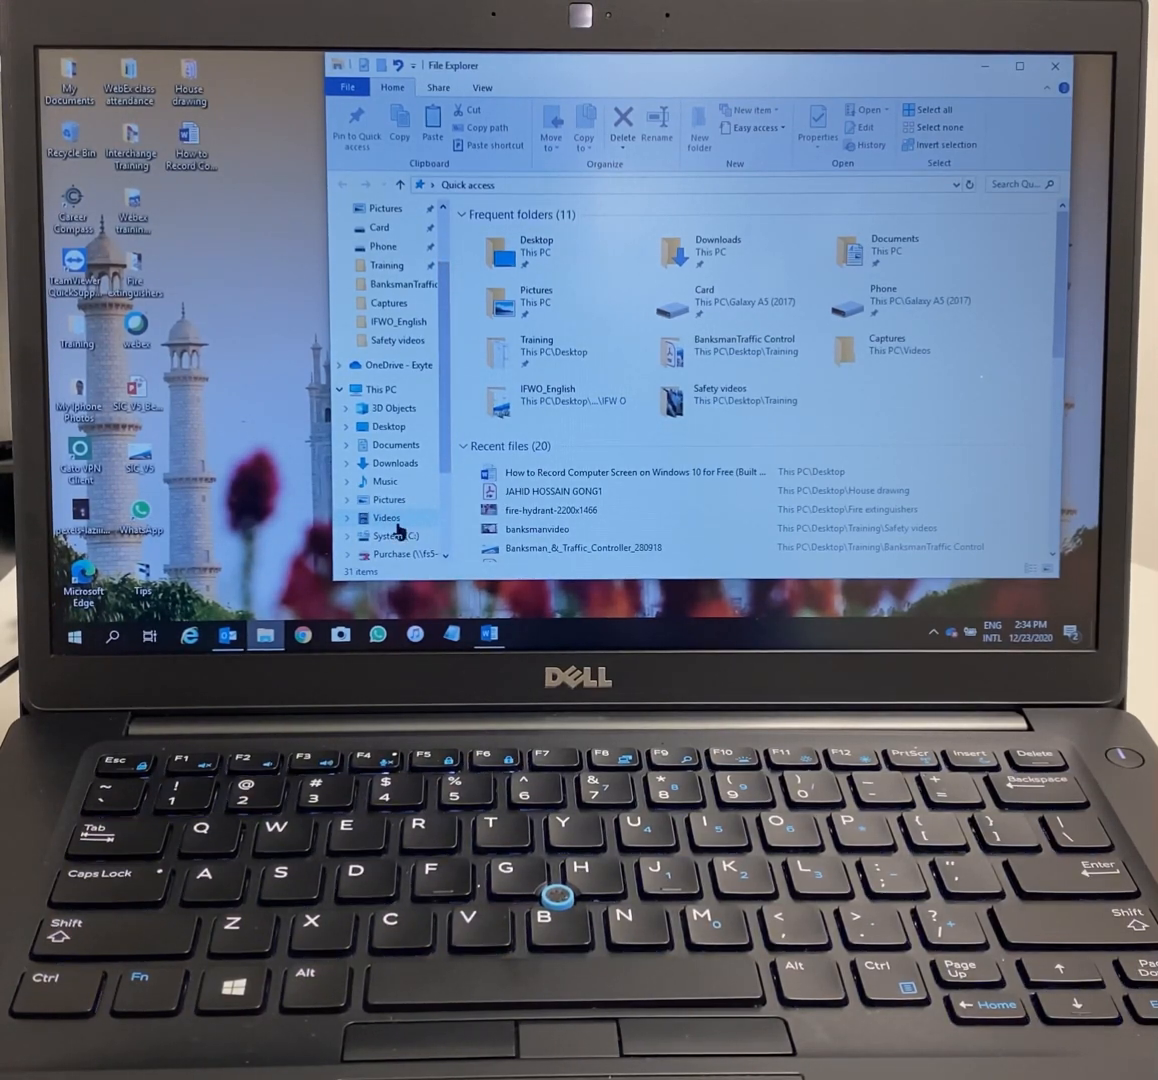
left_click(385, 517)
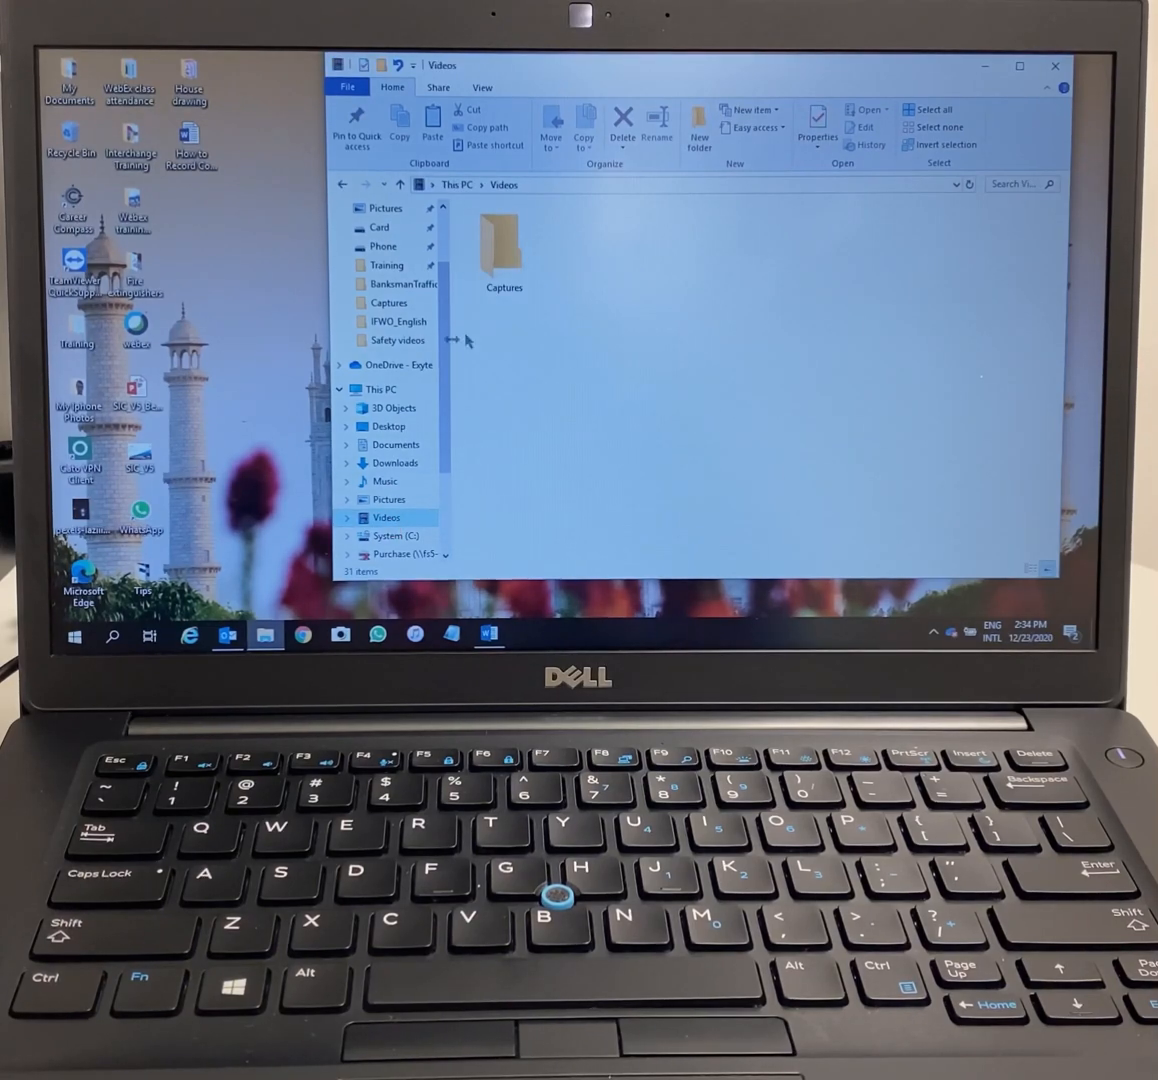
left_click(503, 250)
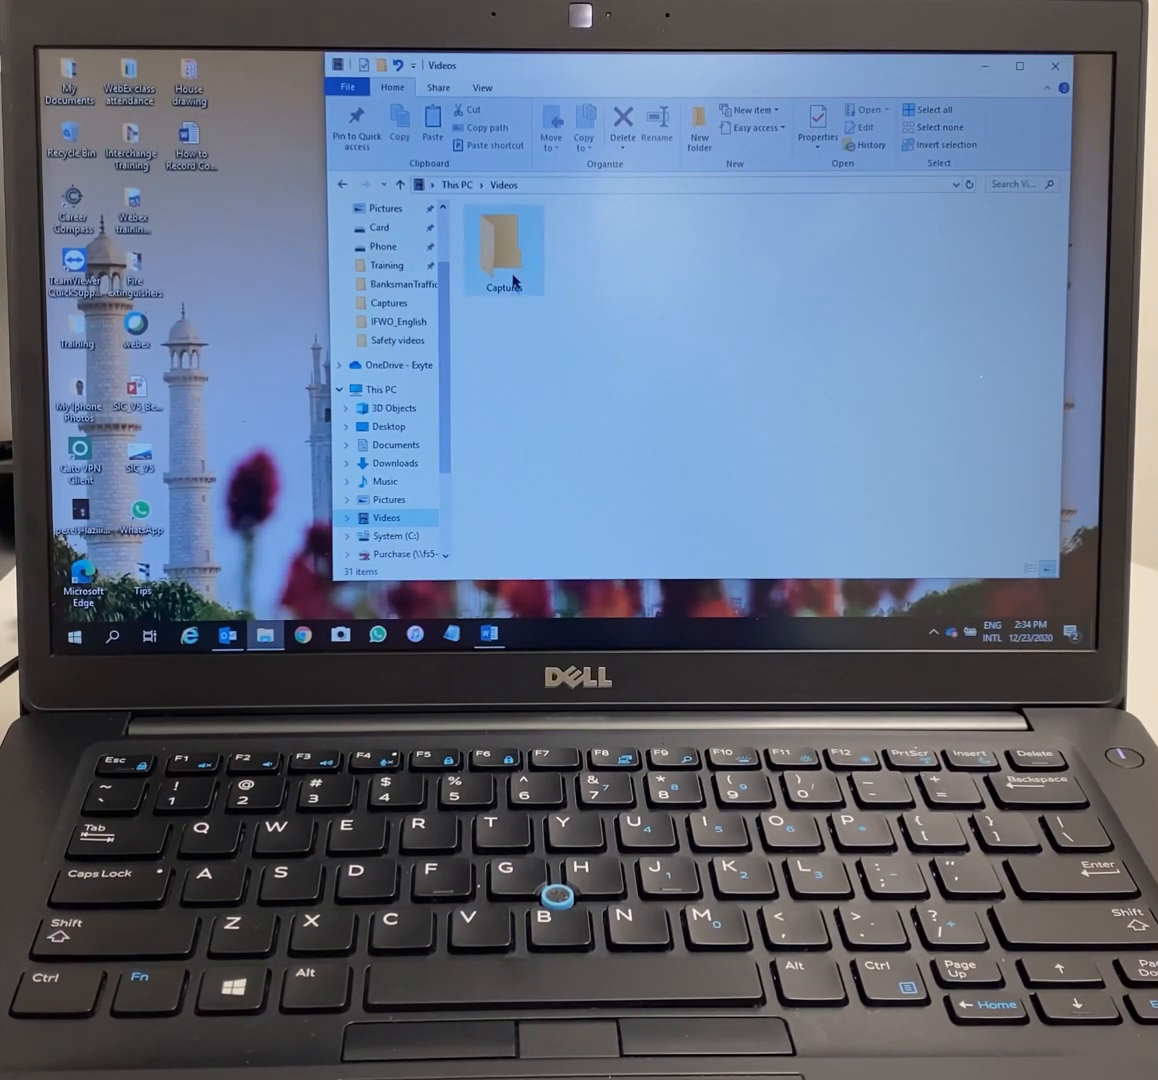
double_click(504, 245)
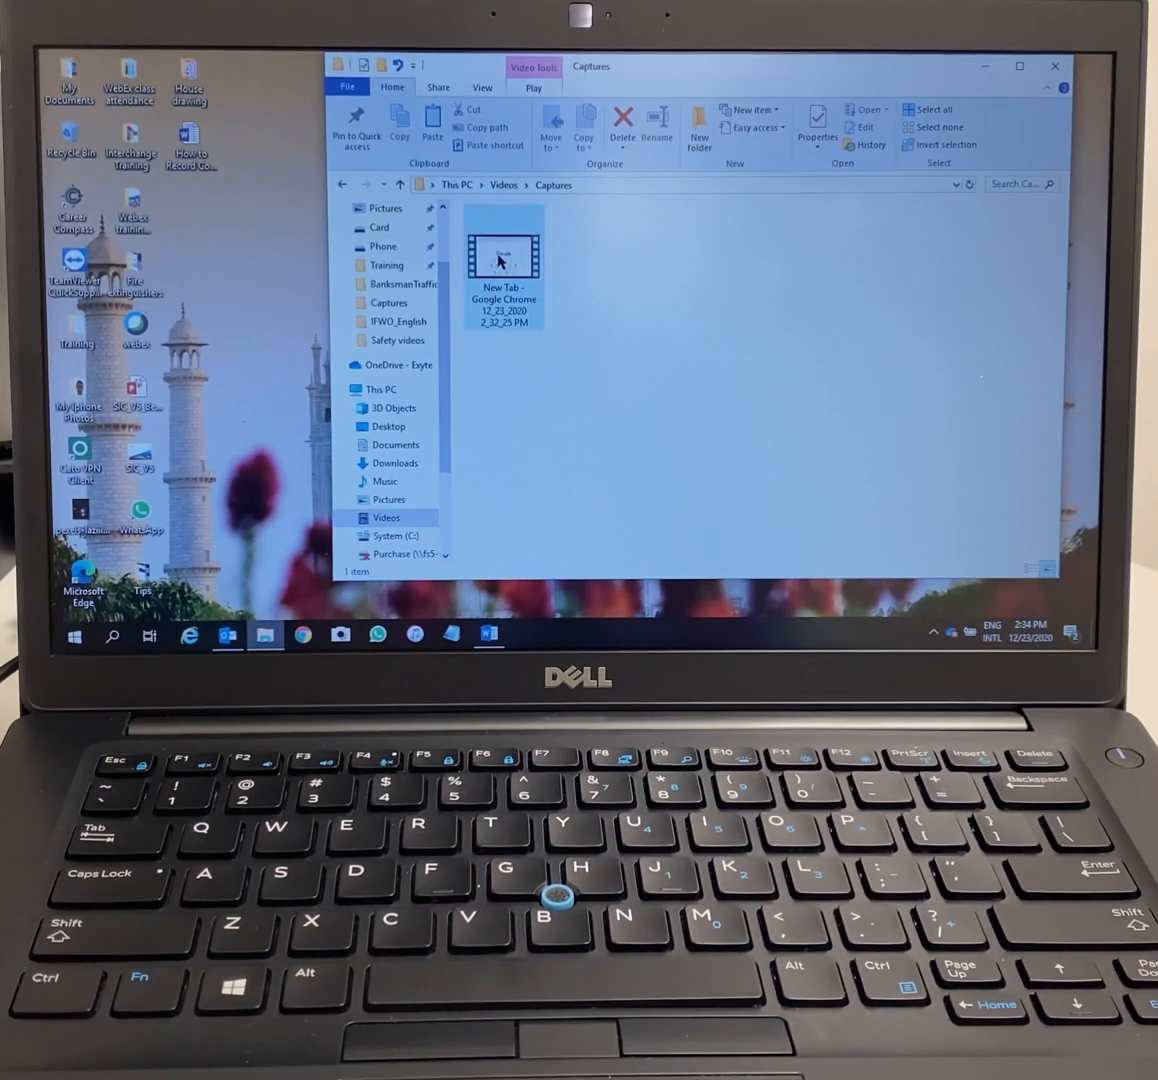
double_click(502, 253)
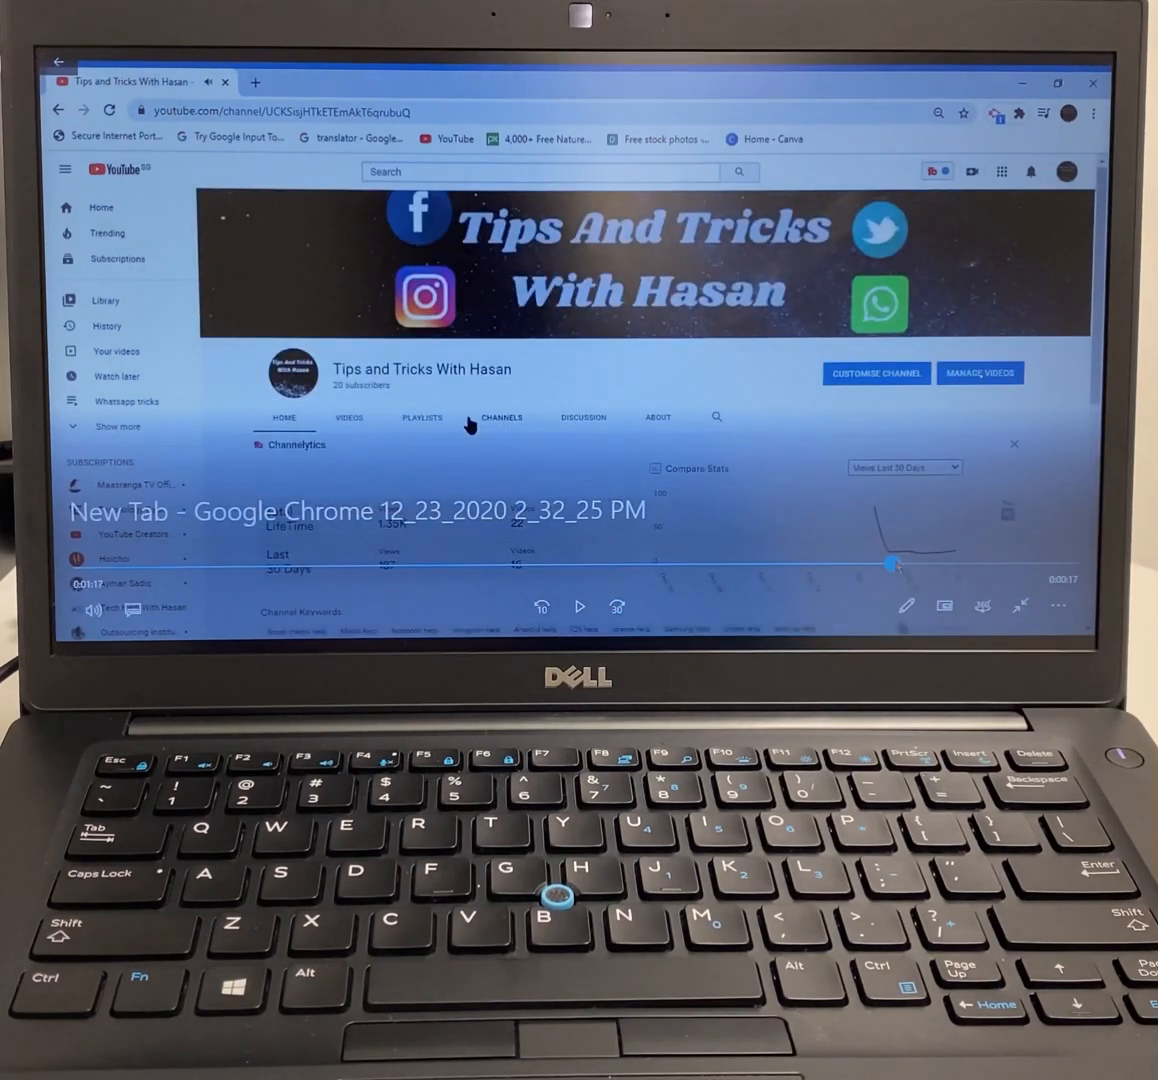
mouse_move(905, 604)
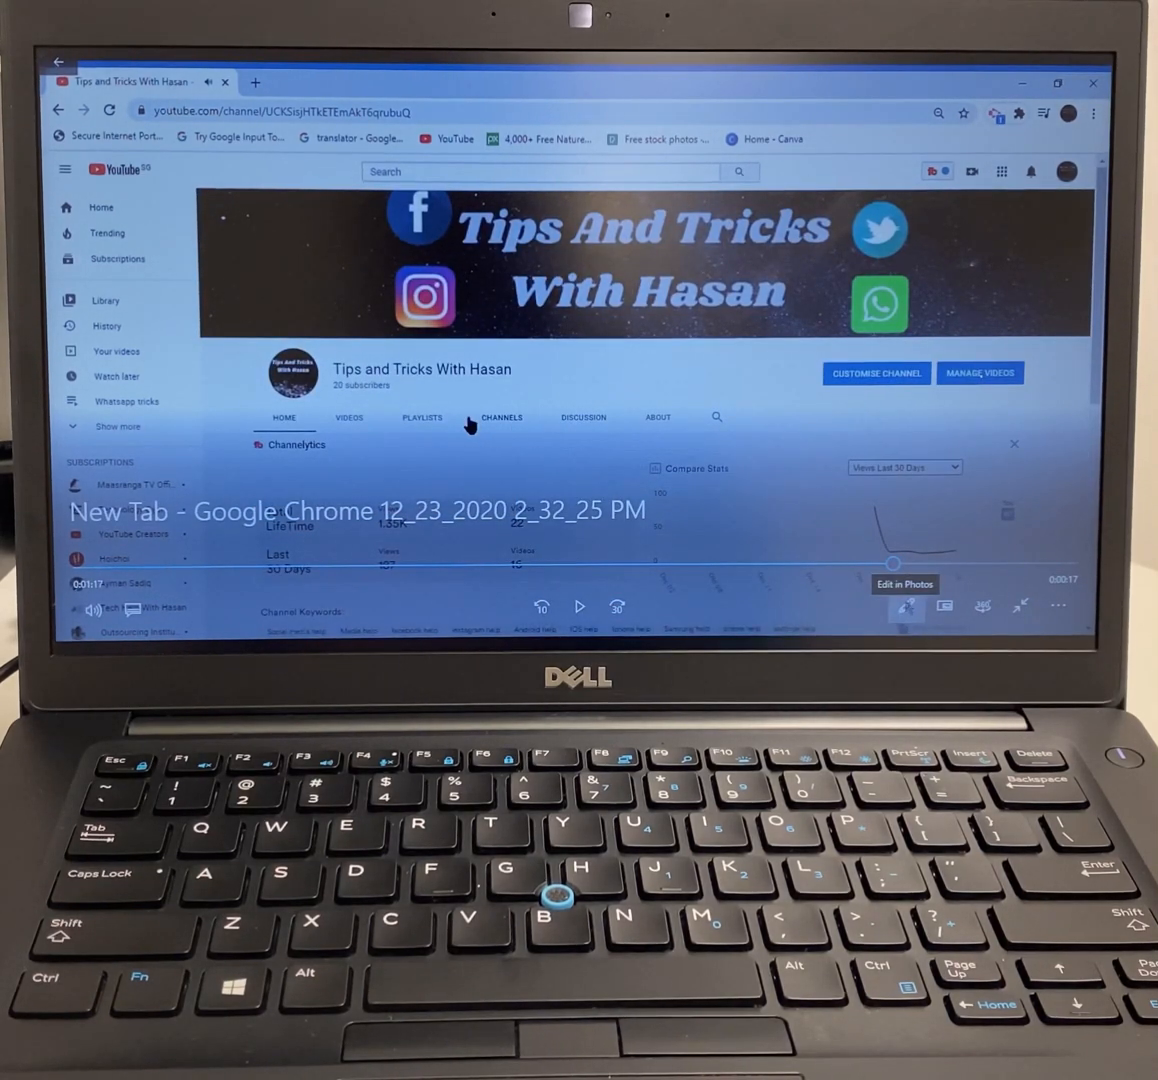
Preview the clip in Photos, then right-click the recording file in Captures.
left_click(905, 605)
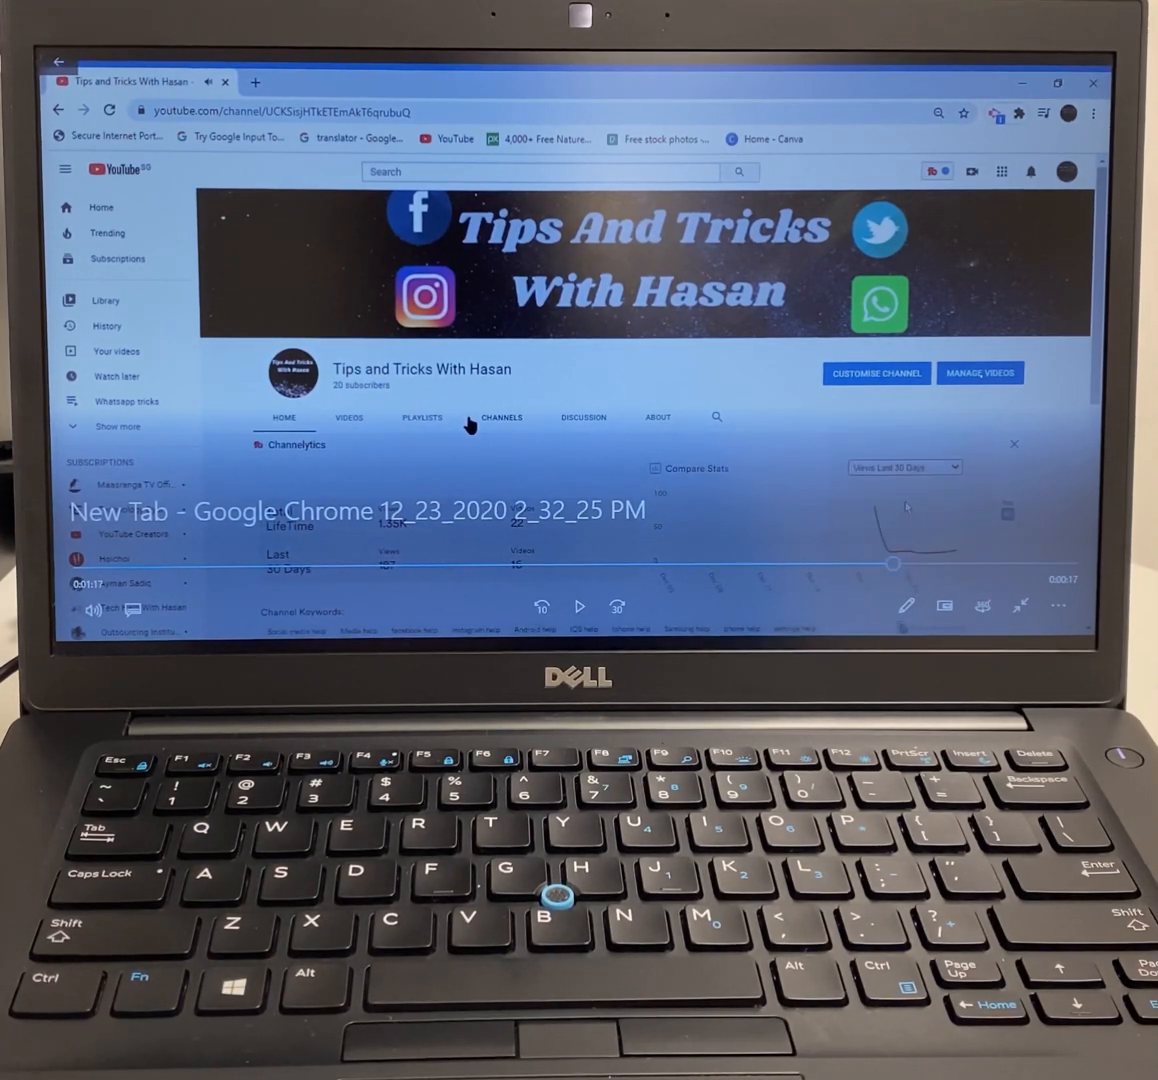
mouse_move(762, 481)
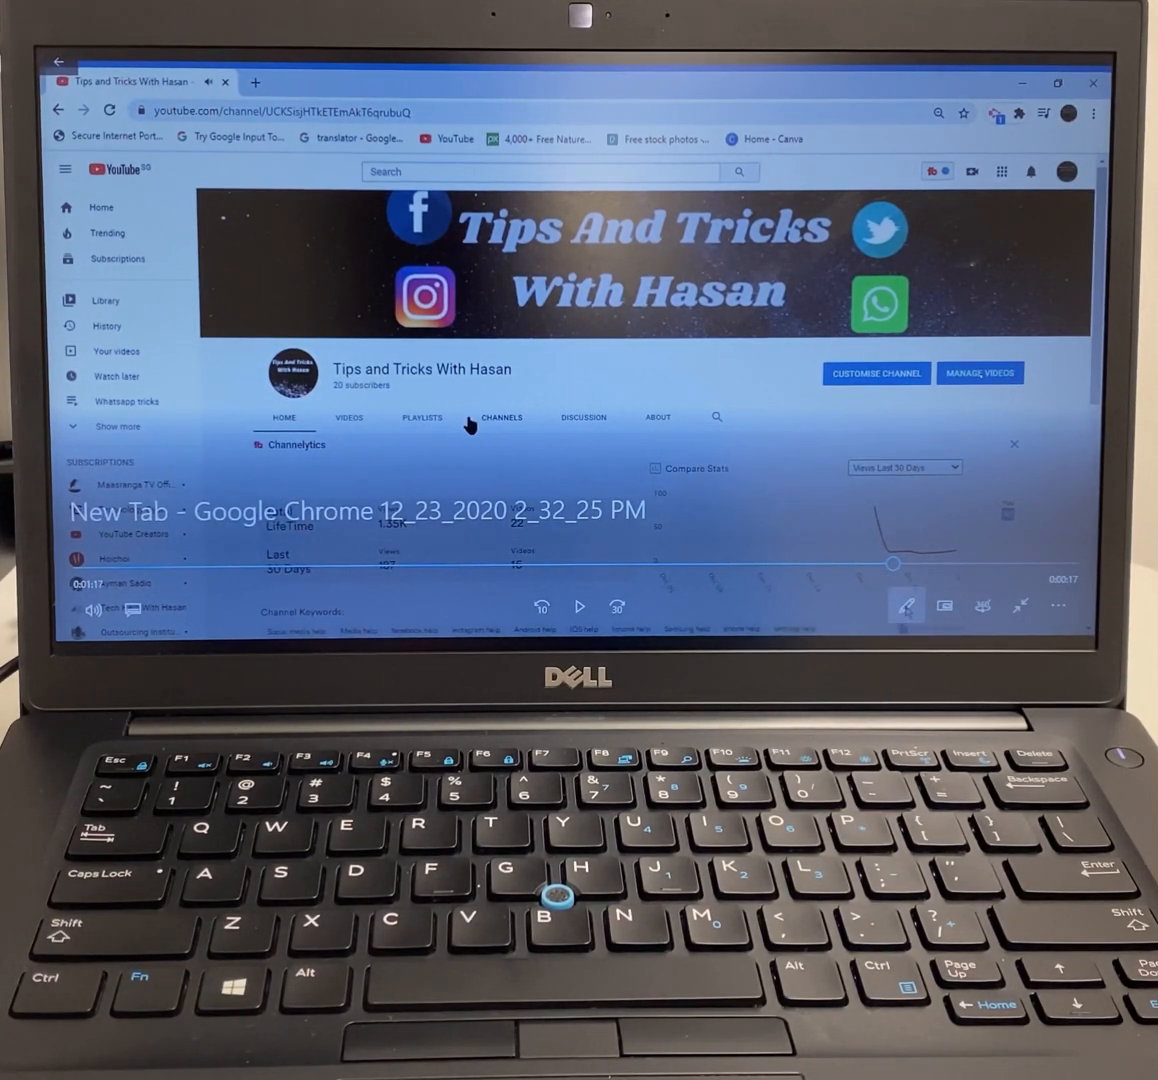
left_click(905, 605)
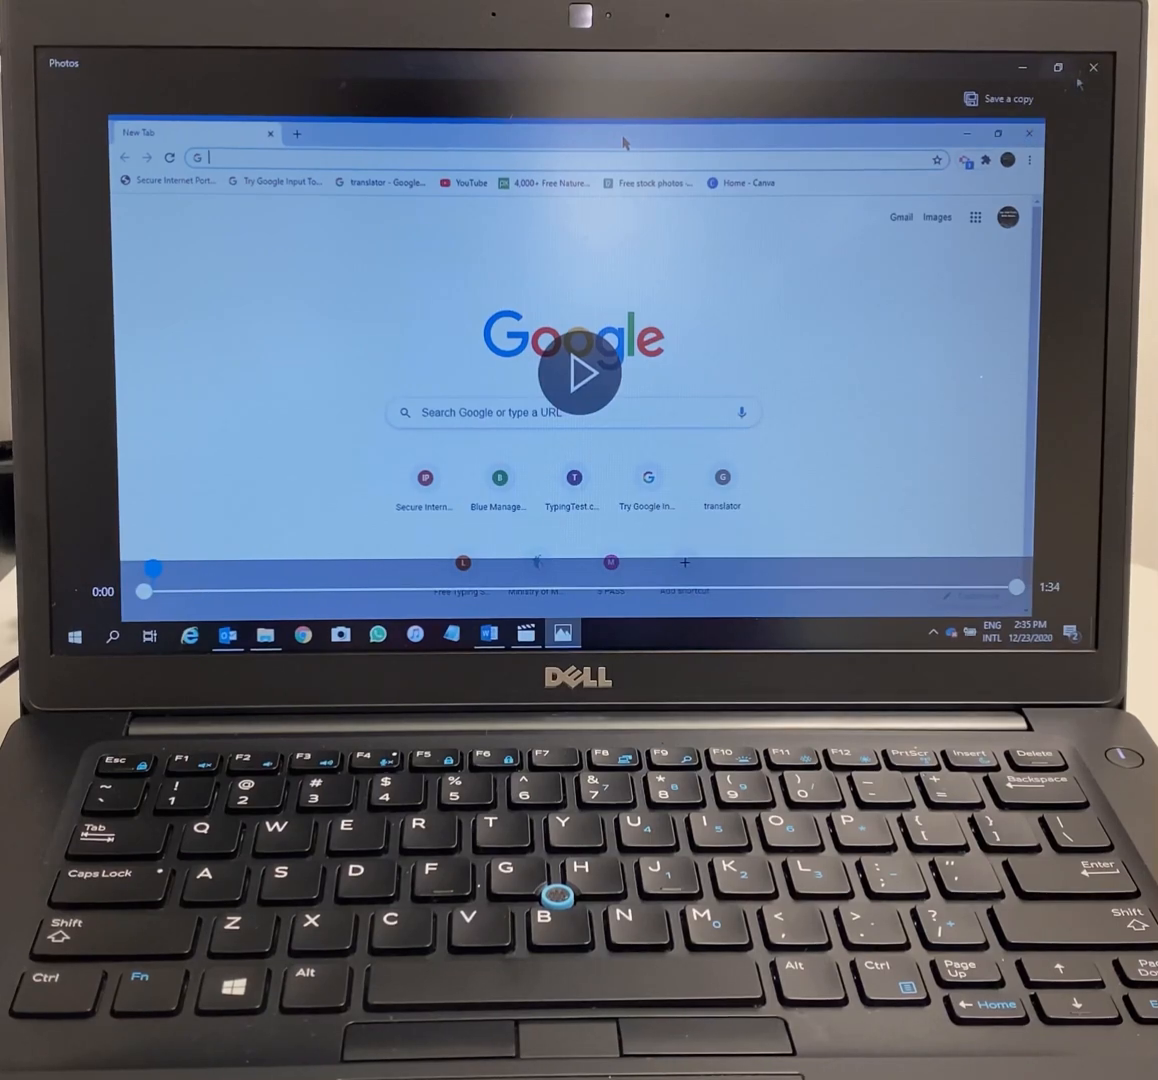
right_click(500, 235)
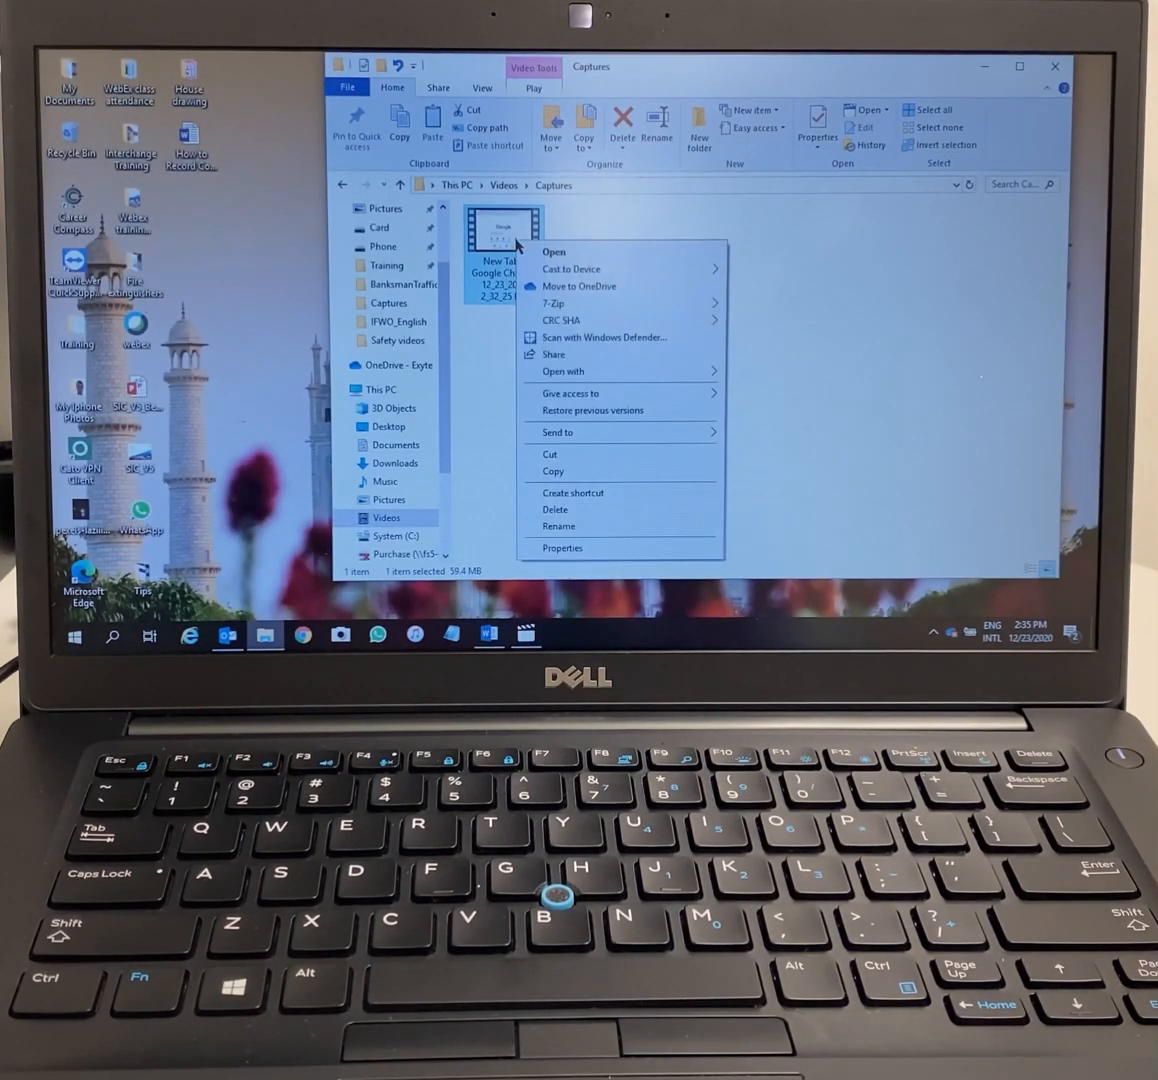